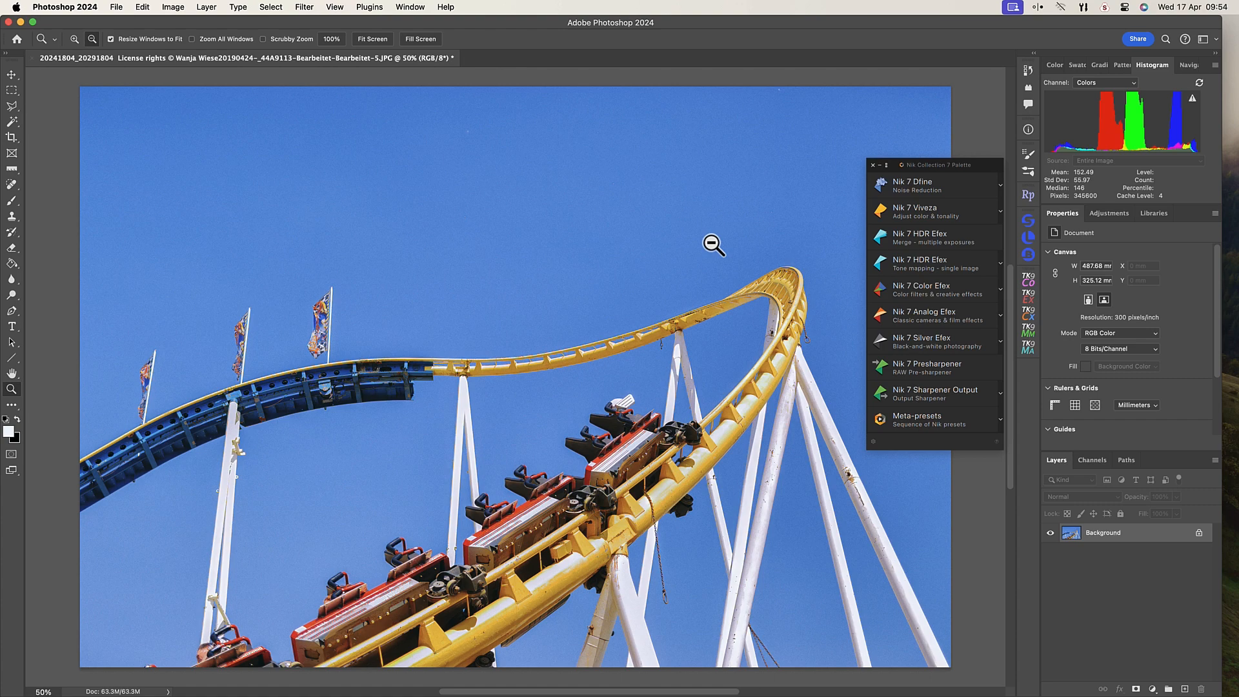
- Create a Nik Collection layer above the background and launch Nik 7 Color Efex
click(920, 289)
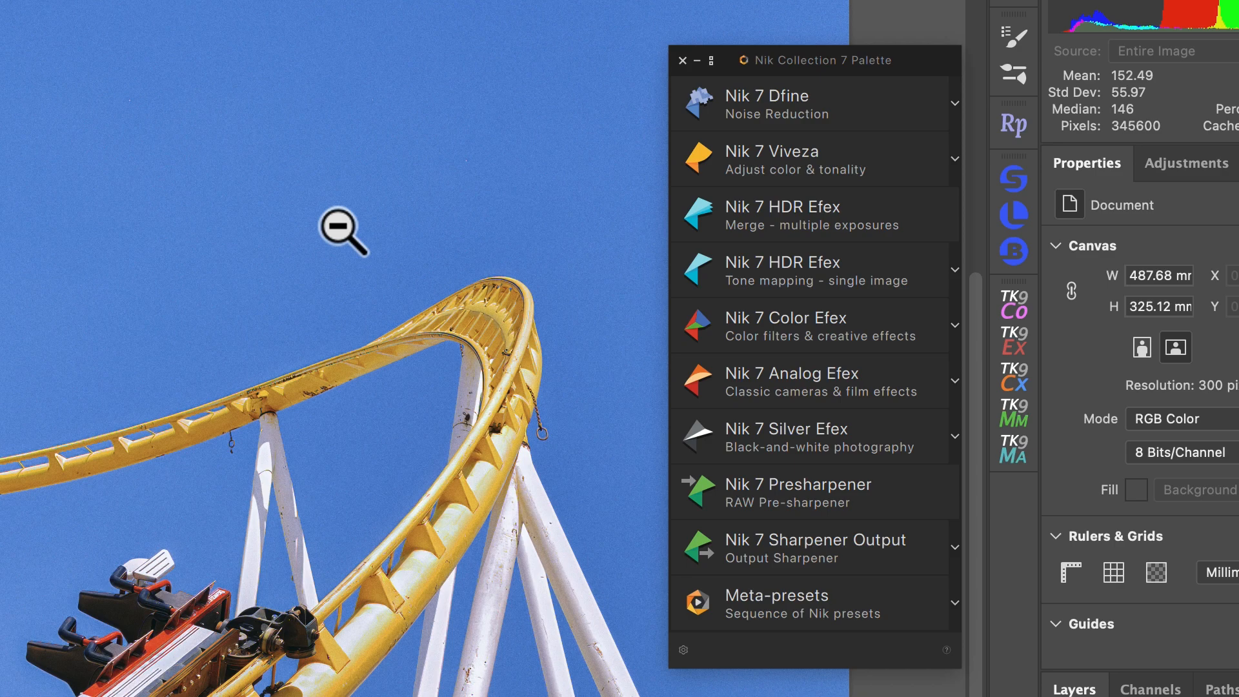
mouse_move(405, 241)
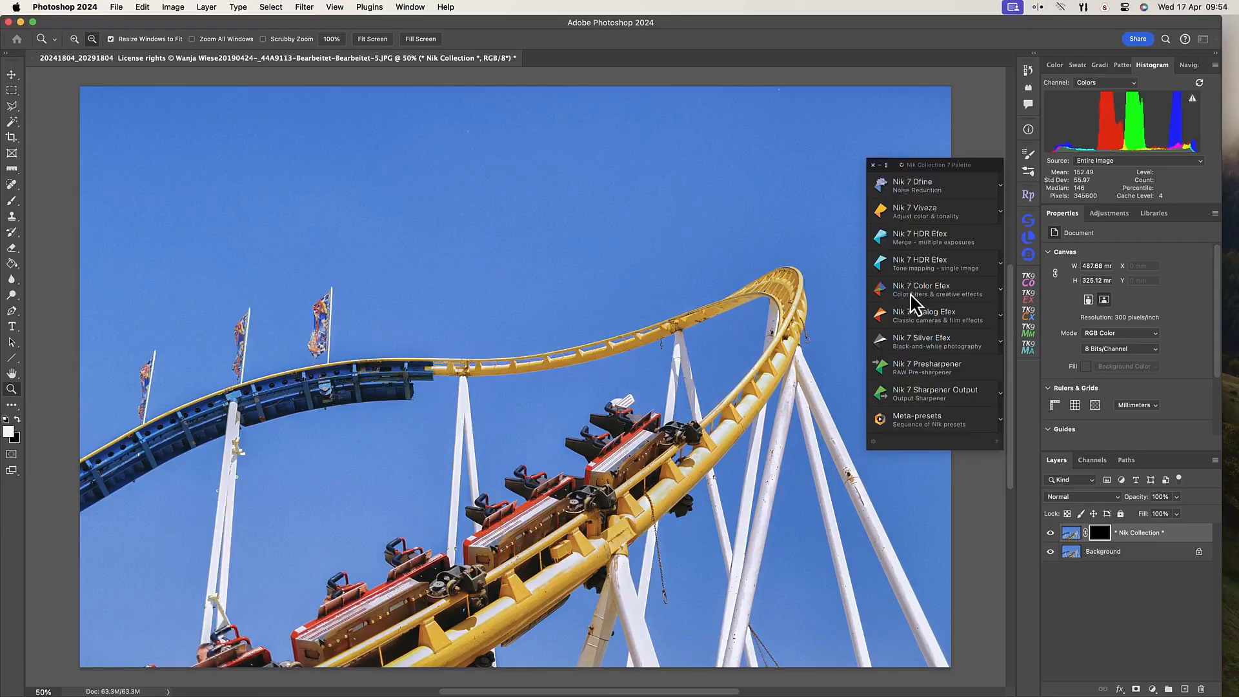
- Launch Color Efex, try Classical Soft Focus with another method, then replace with the Blue Monday preset
click(920, 288)
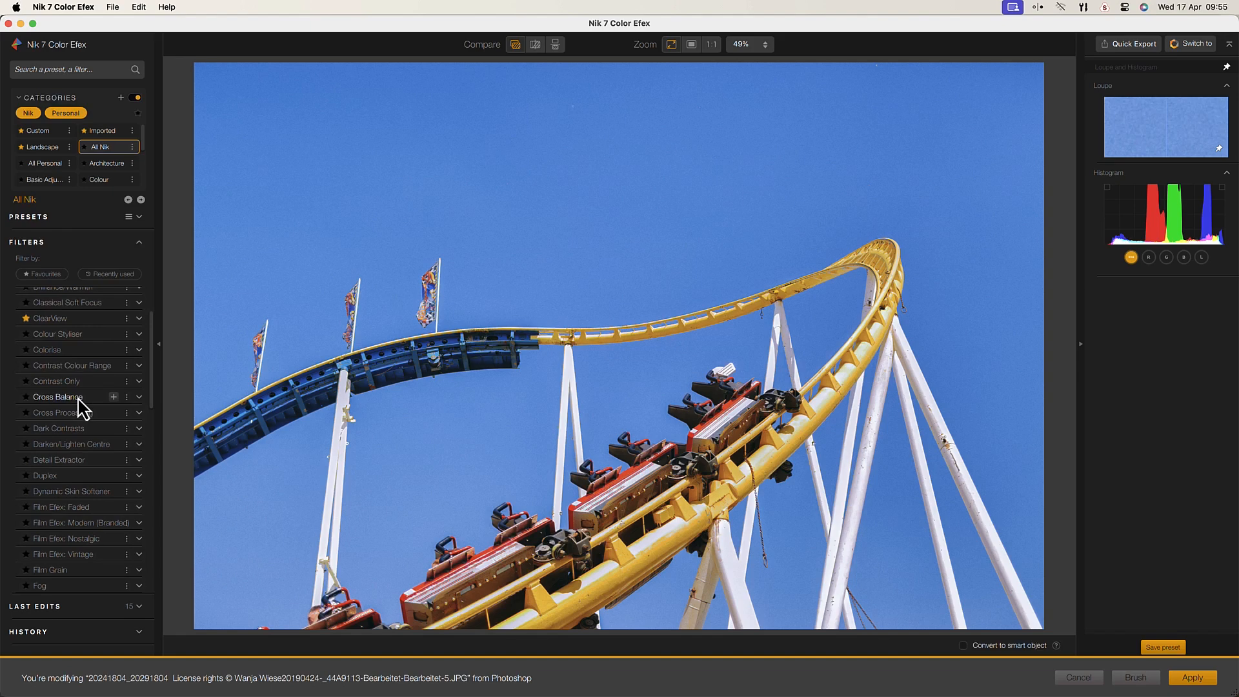
scroll(up, 3)
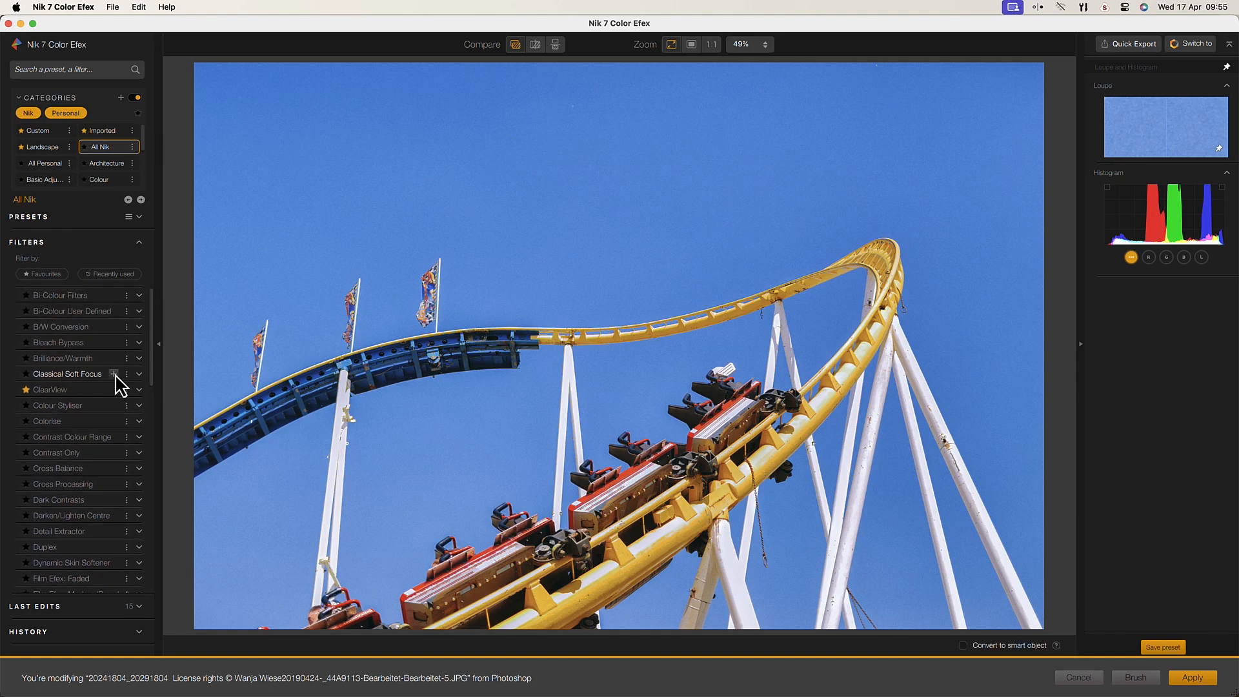
click(113, 373)
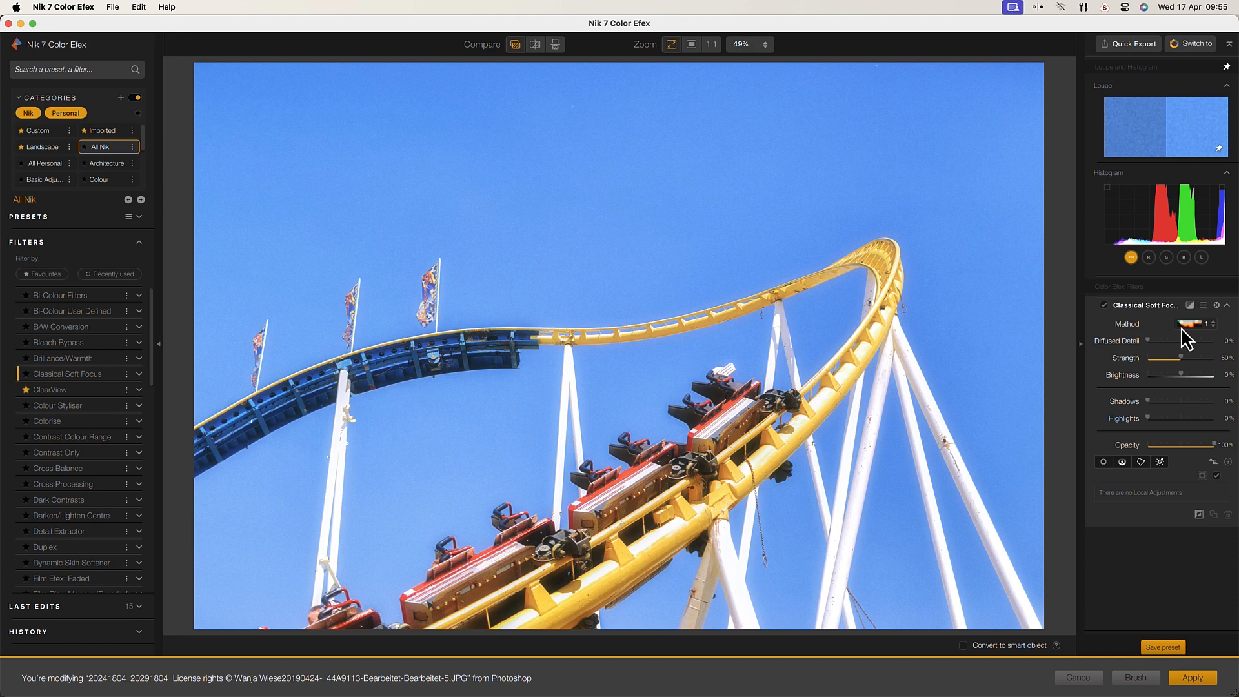
click(1192, 323)
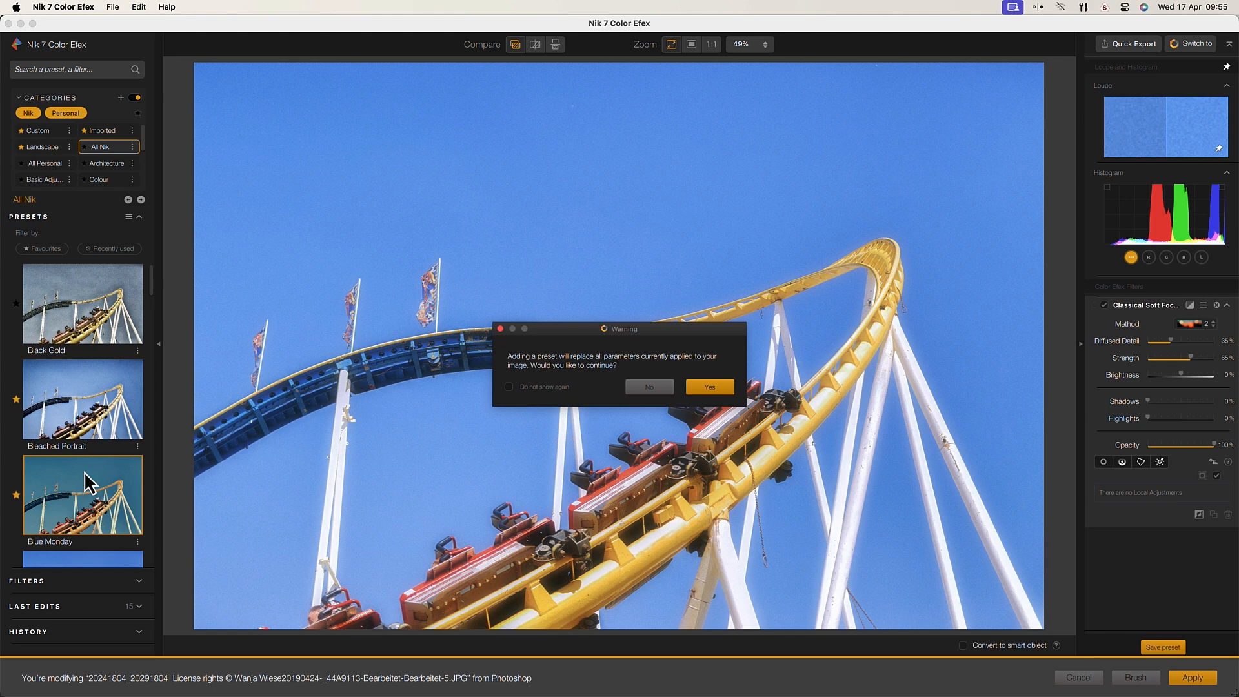
mouse_move(696, 449)
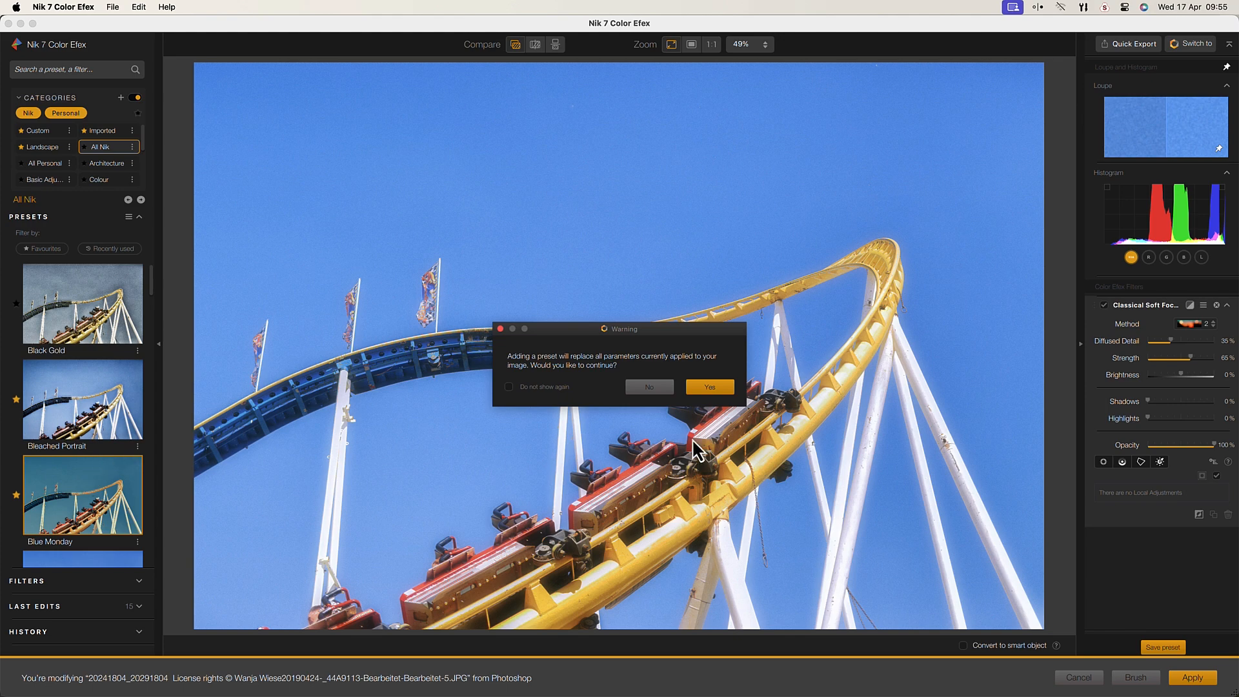
click(708, 387)
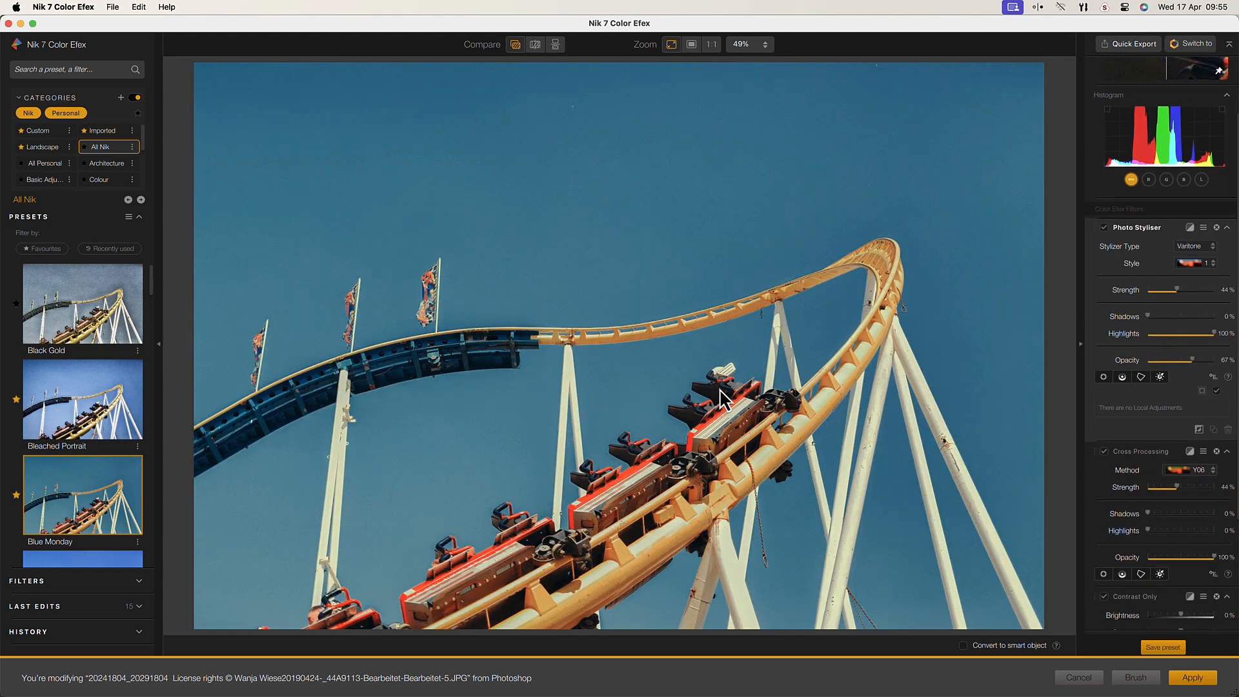
- Apply the Wildlife - Sunny Day preset, confirming the replacement of current filters
scroll(down, 3)
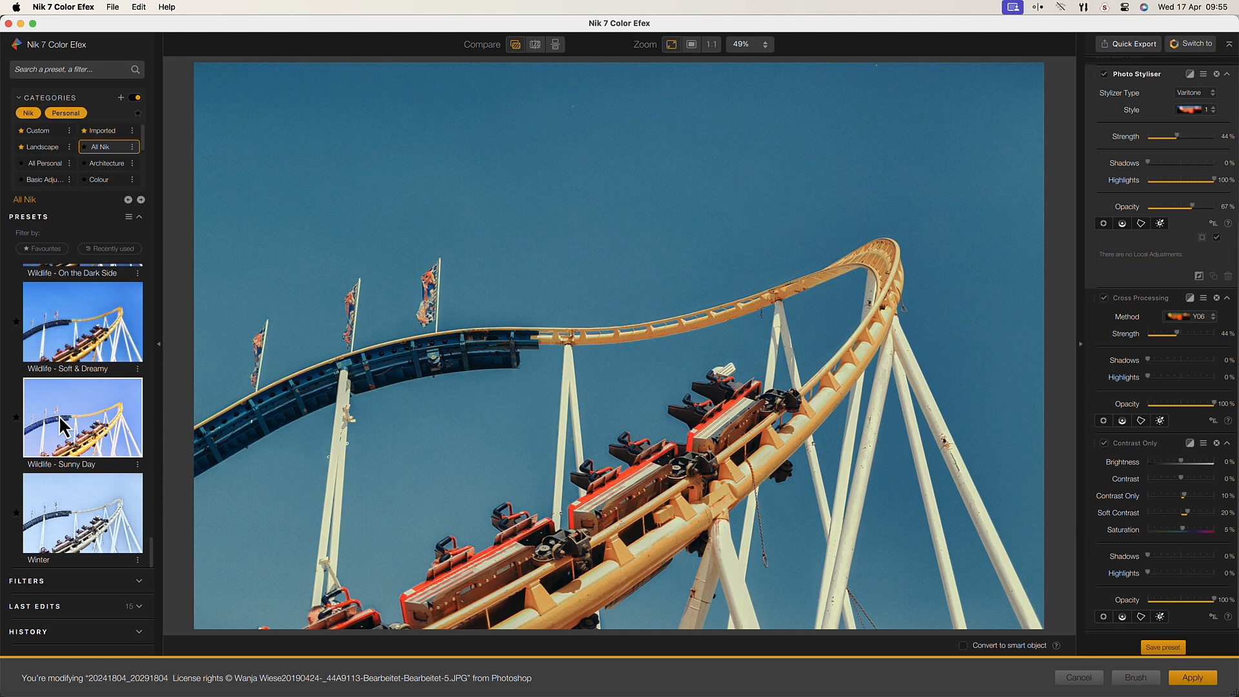
click(82, 417)
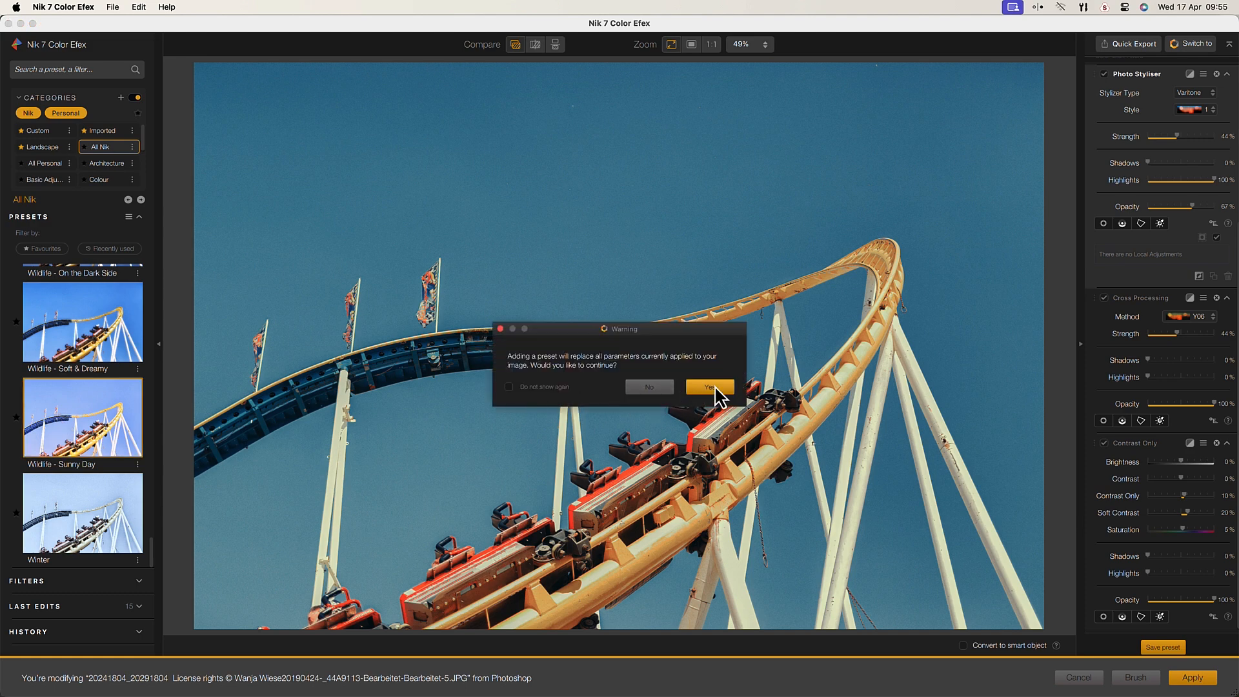
click(708, 387)
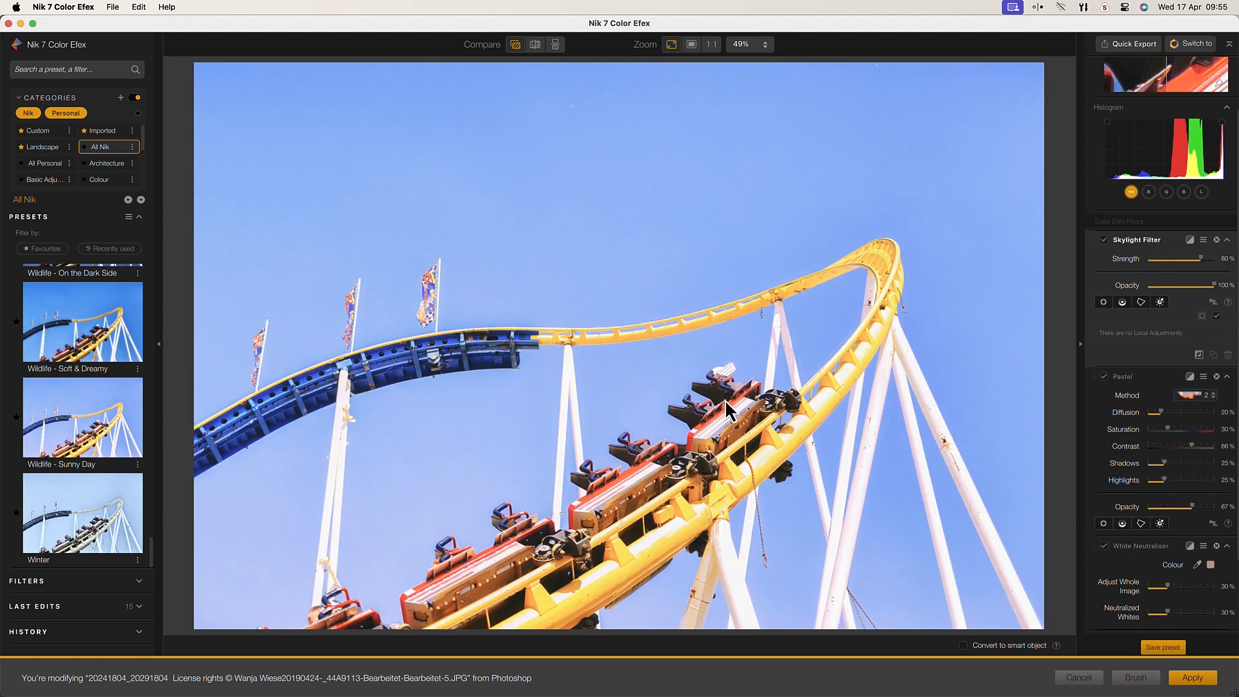
scroll(down, 3)
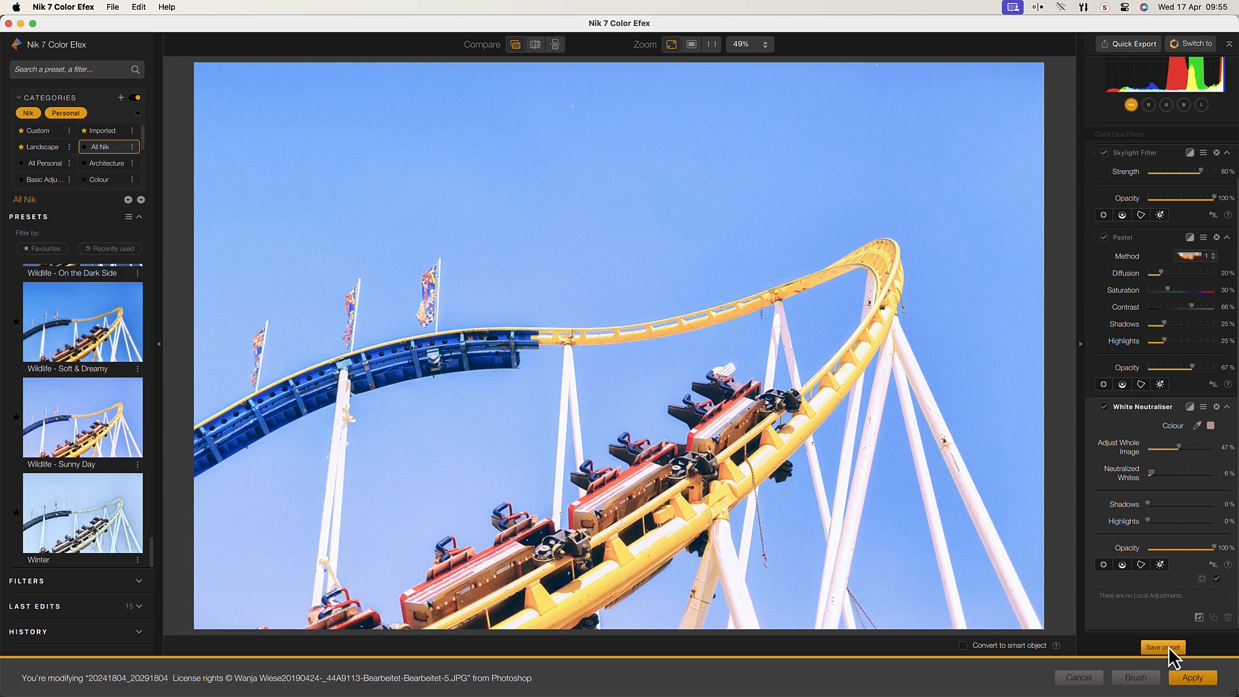
- Save the current filter combination as a custom preset named Demo
click(1159, 647)
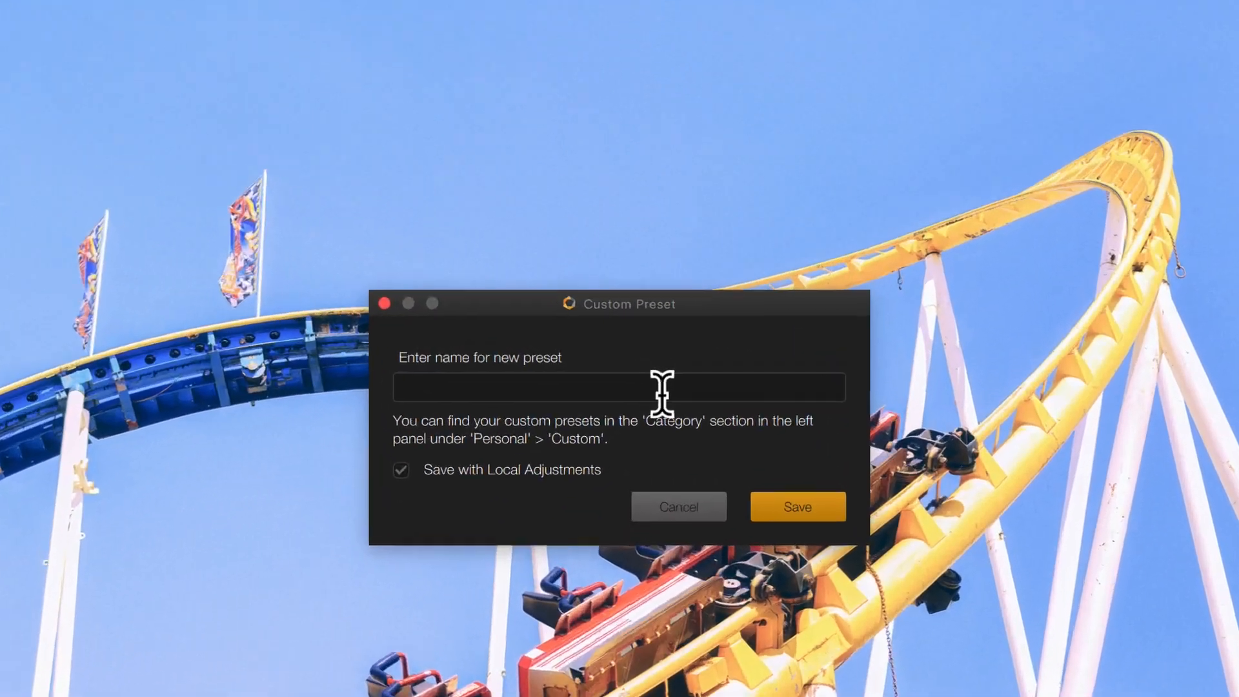
text(Demo)
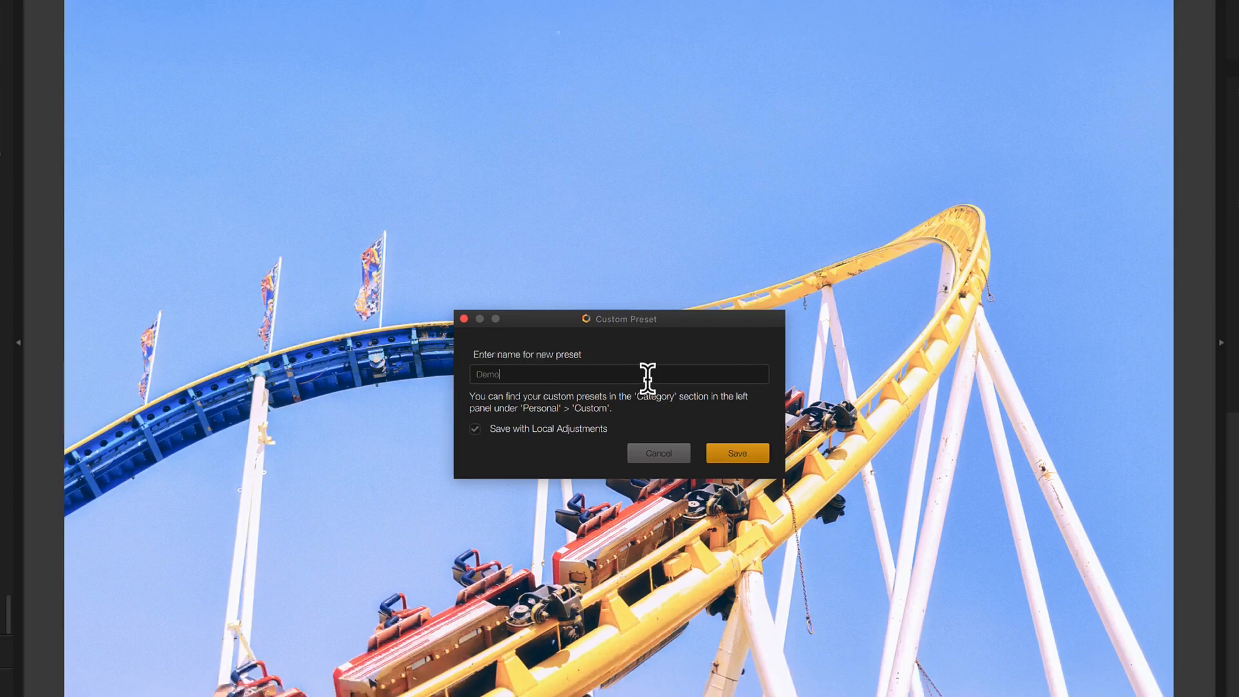
click(735, 453)
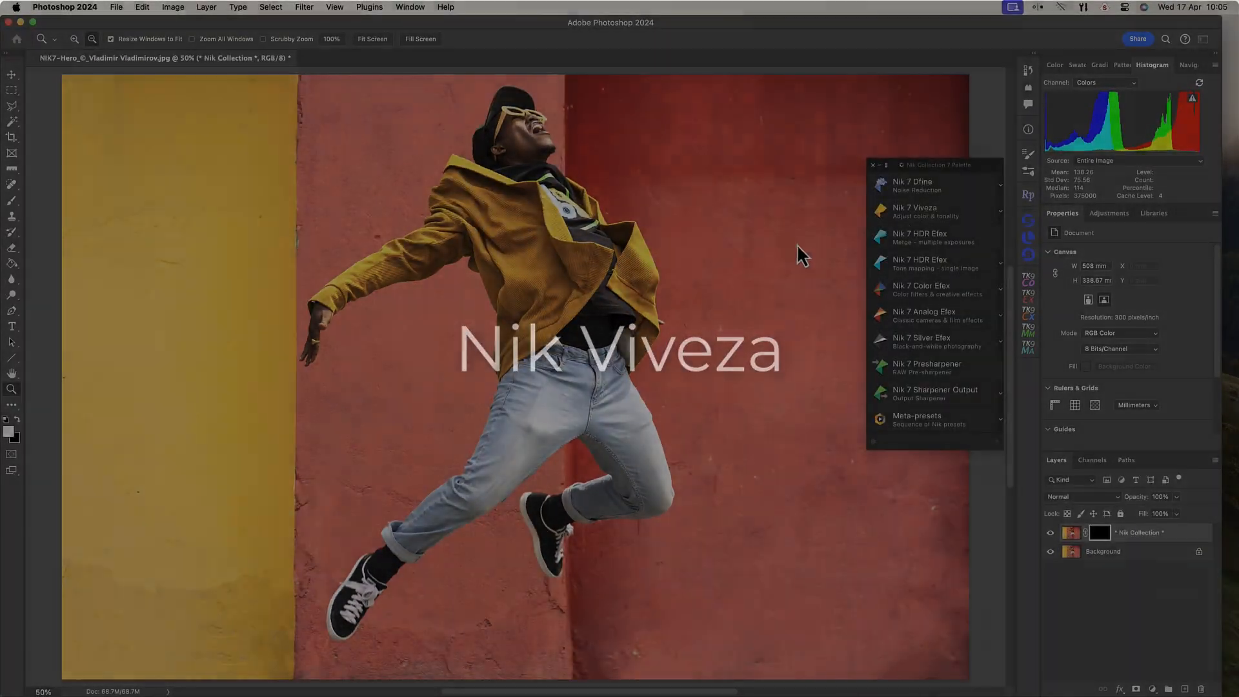
- Launch Nik 7 Viveza on the jumping-man photo from the palette
click(914, 211)
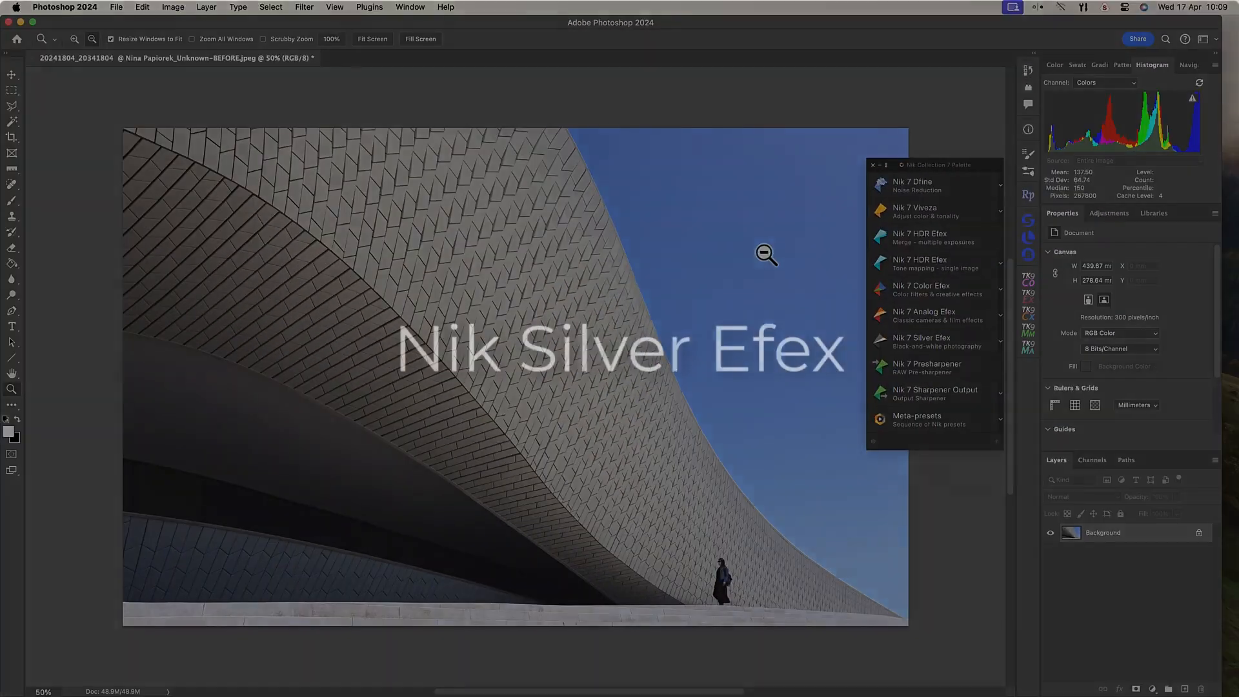
- Launch Silver Efex on the building photo and apply the red Colour Filter swatch
click(873, 165)
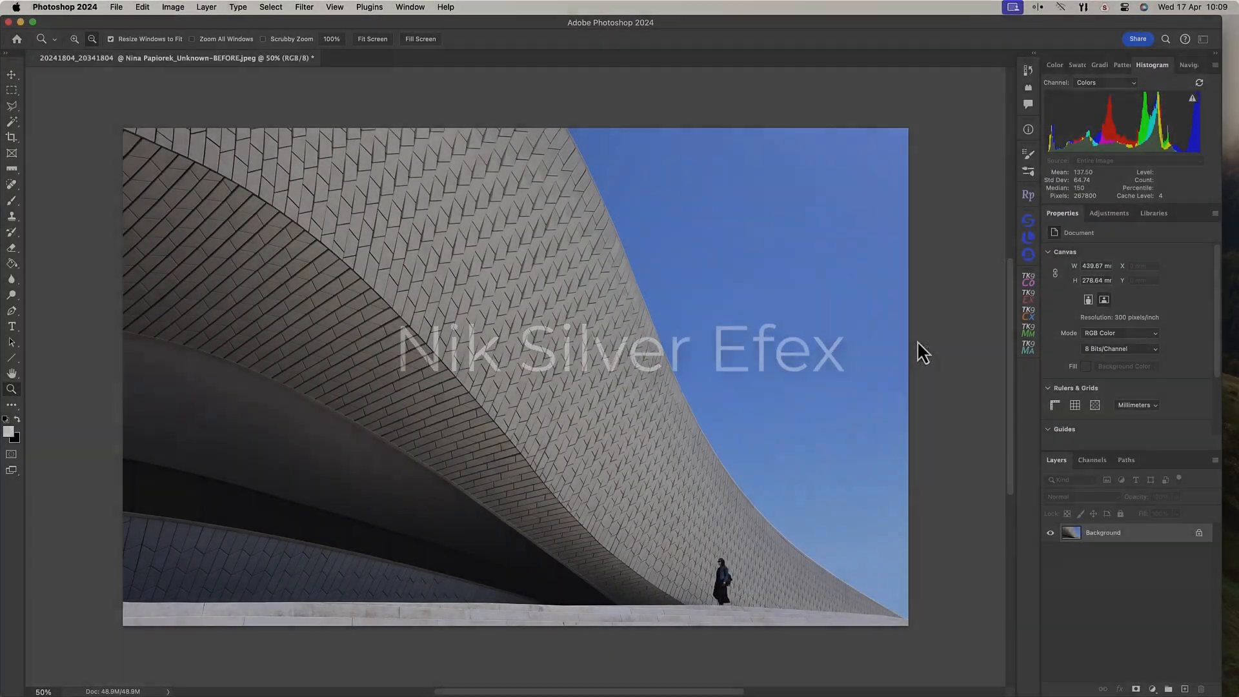
click(304, 7)
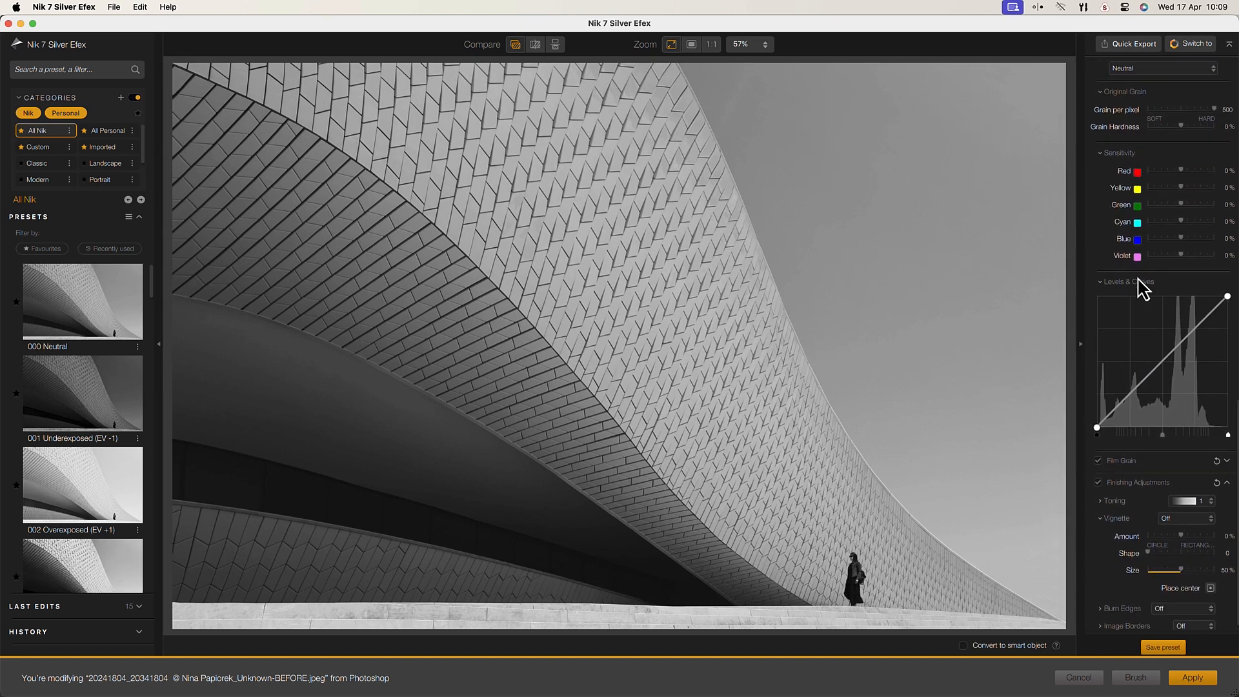
scroll(up, 3)
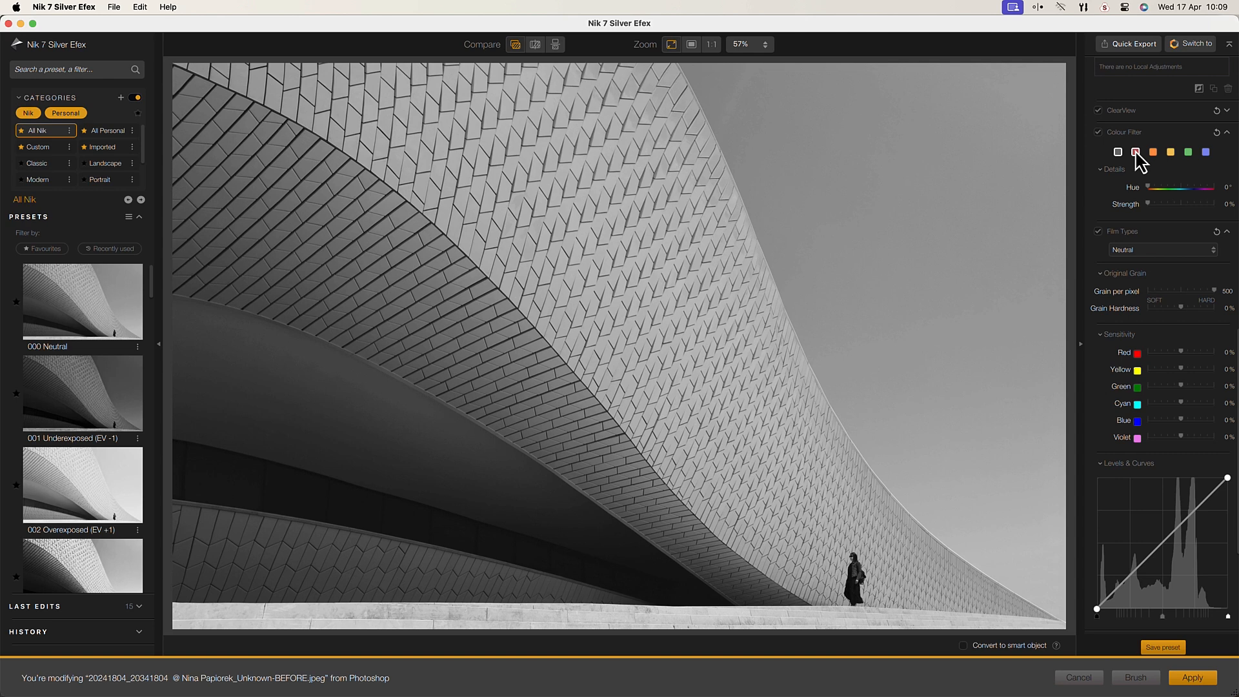
click(1134, 151)
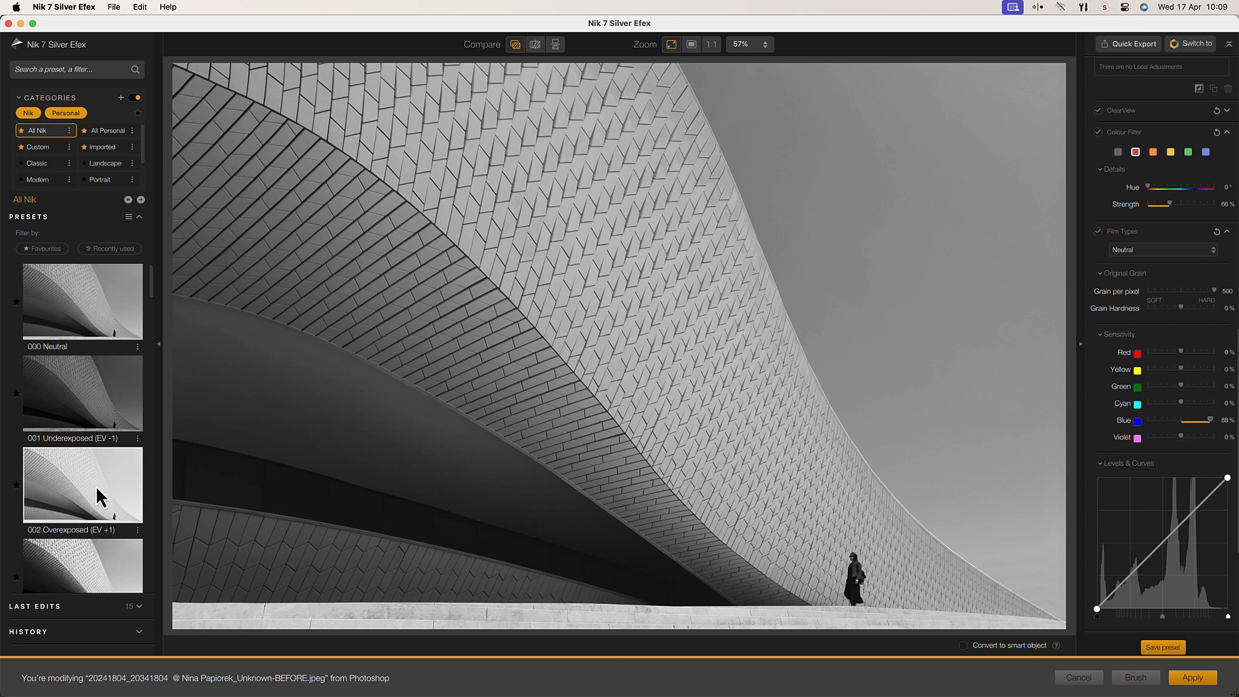
- Apply the 002 Overexposed (EV +1) preset, confirming the settings replacement
click(83, 484)
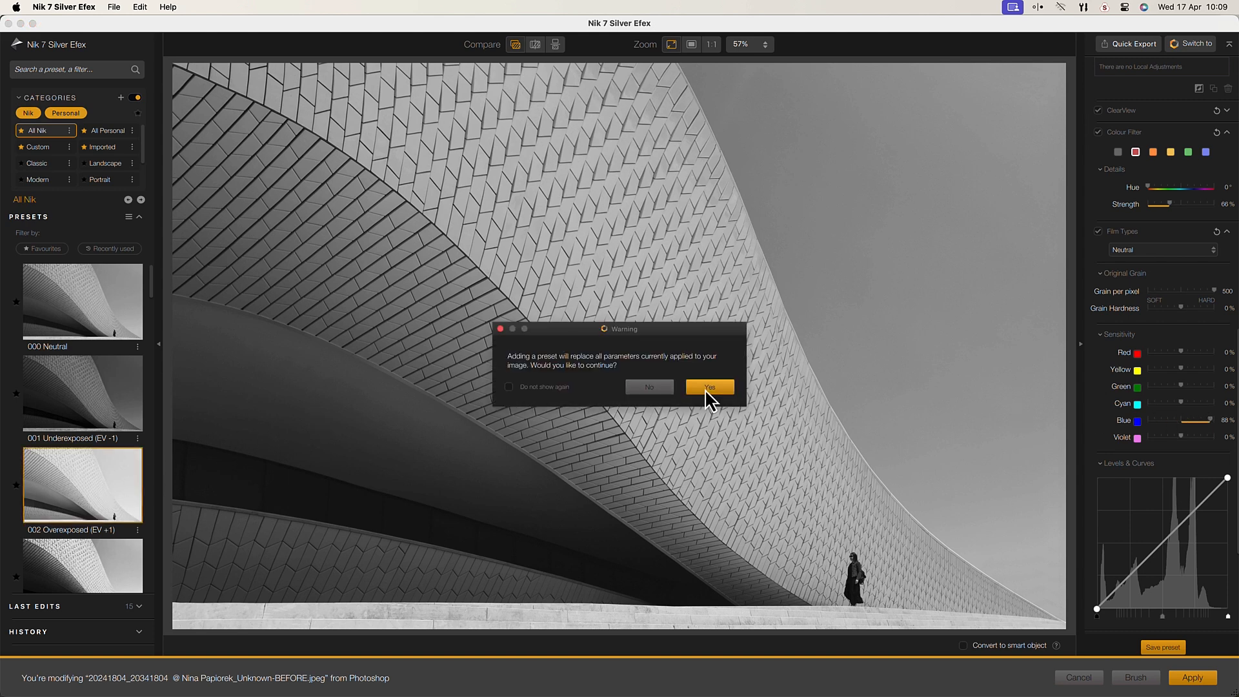
click(708, 385)
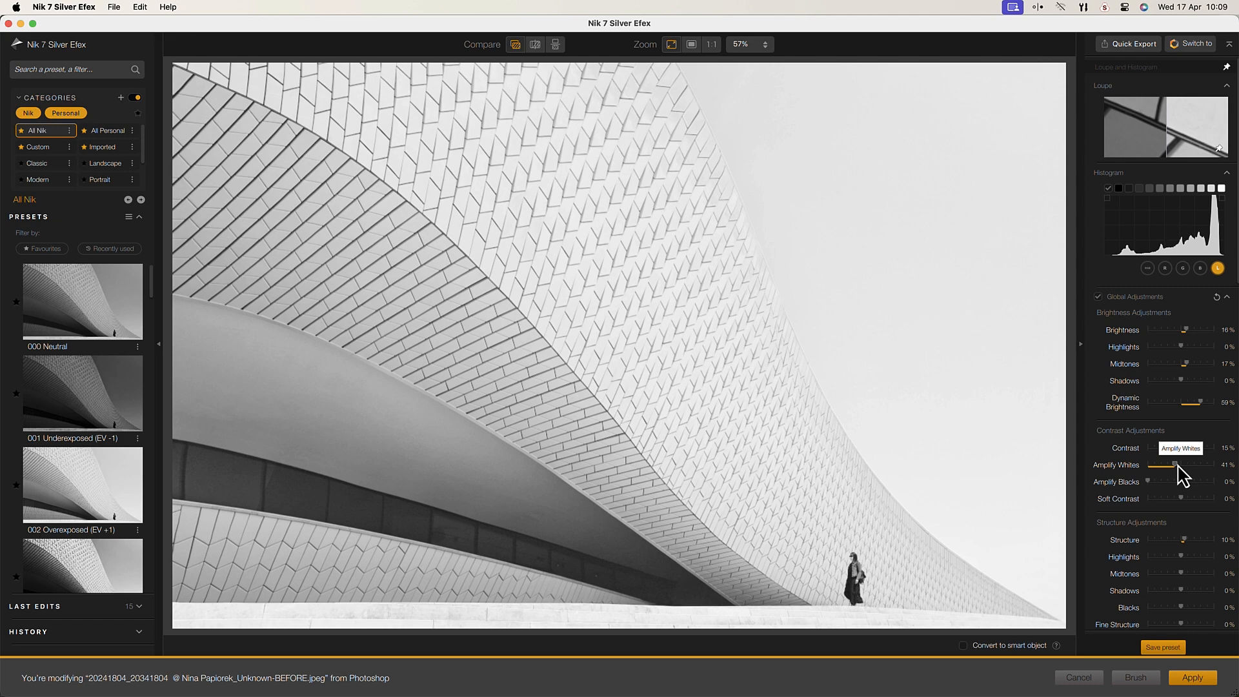
scroll(down, 3)
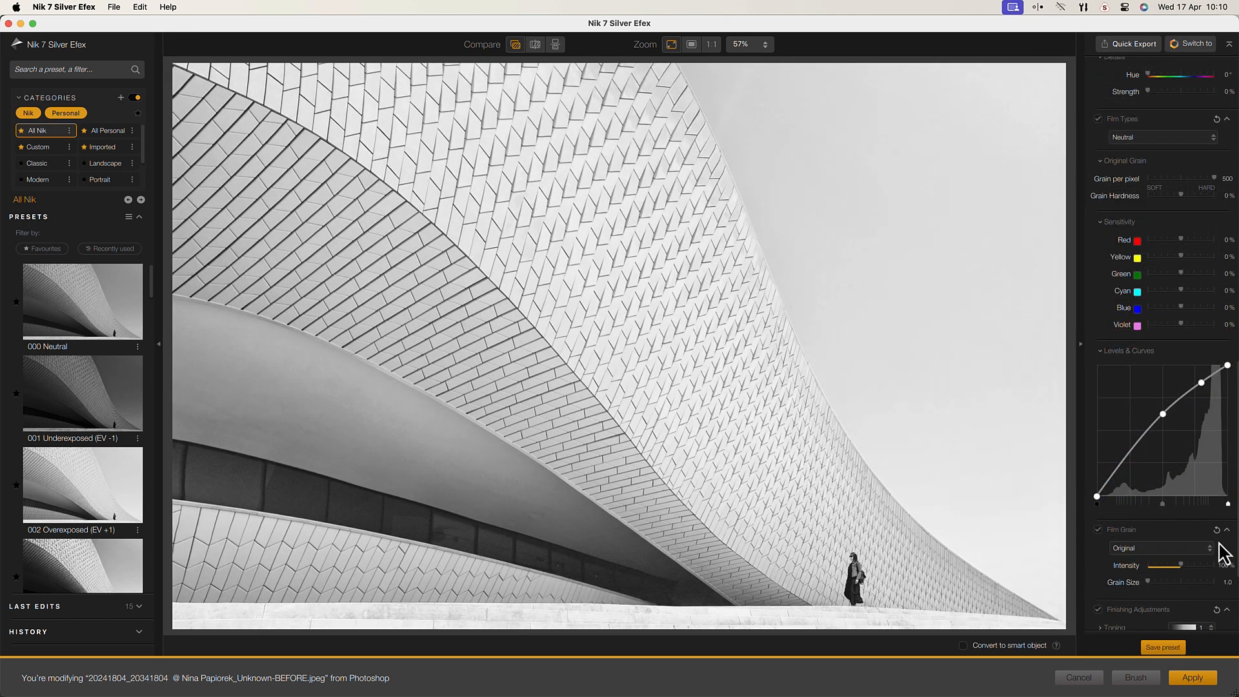
- Add a Lens Falloff 2 vignette from the vignette styles list
click(1184, 509)
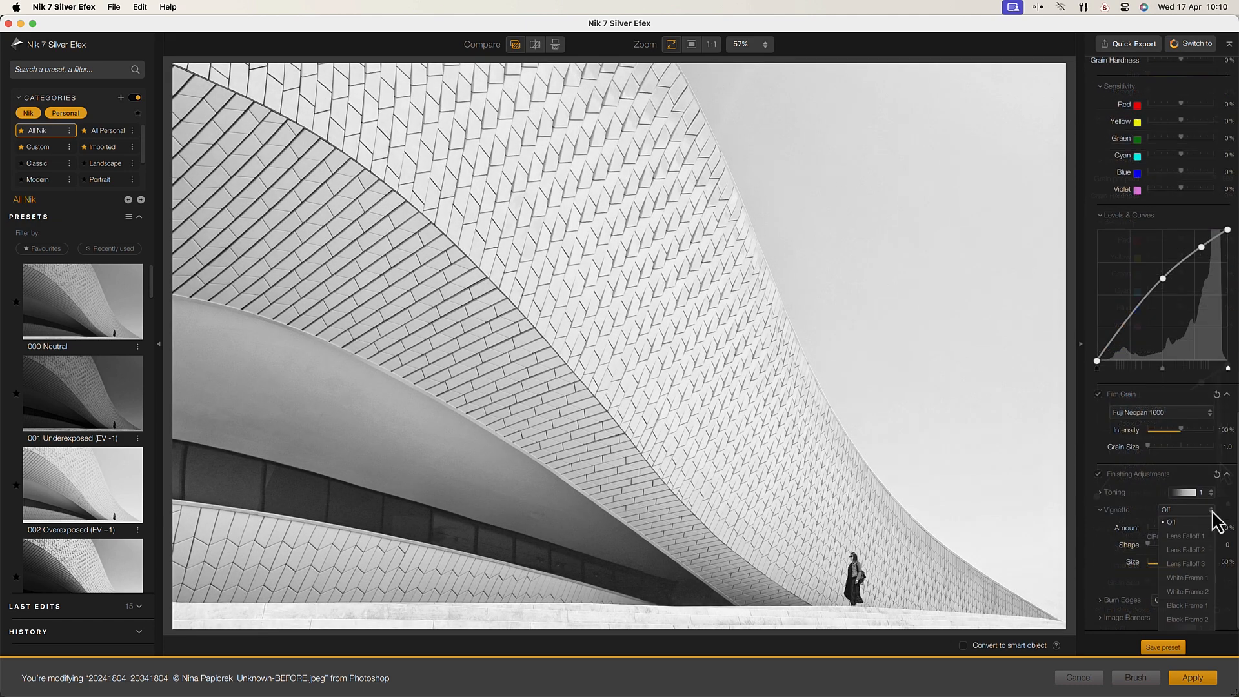
click(1184, 550)
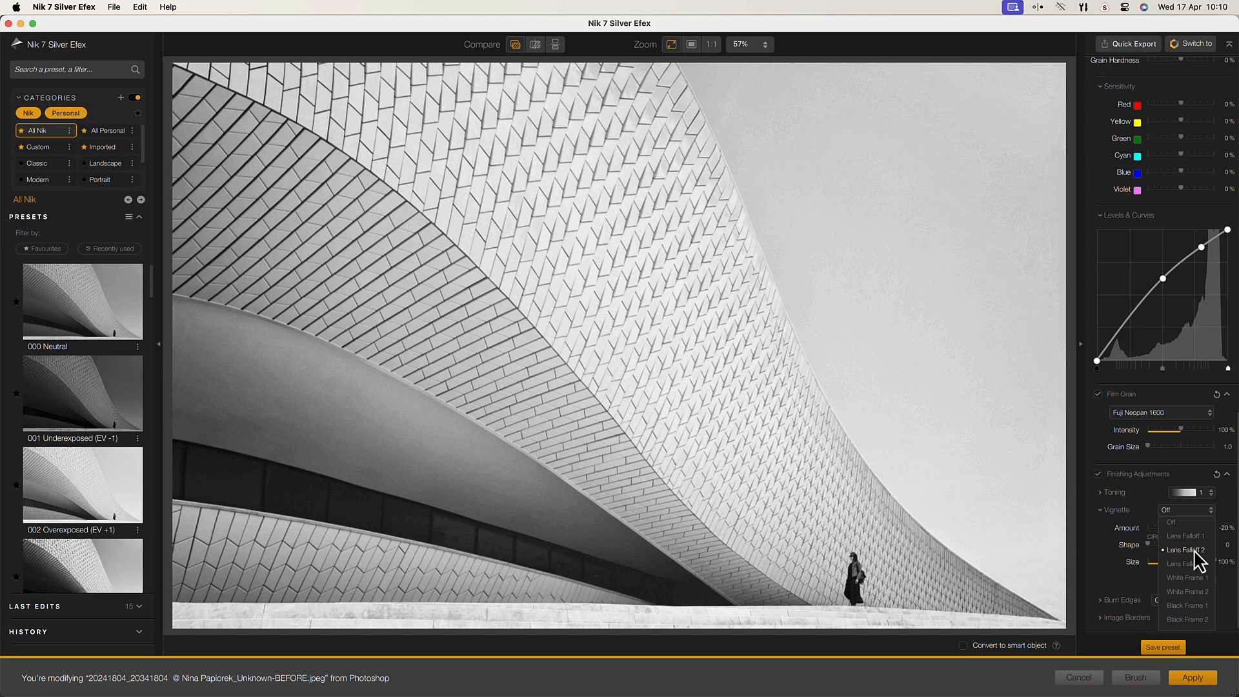
click(1184, 550)
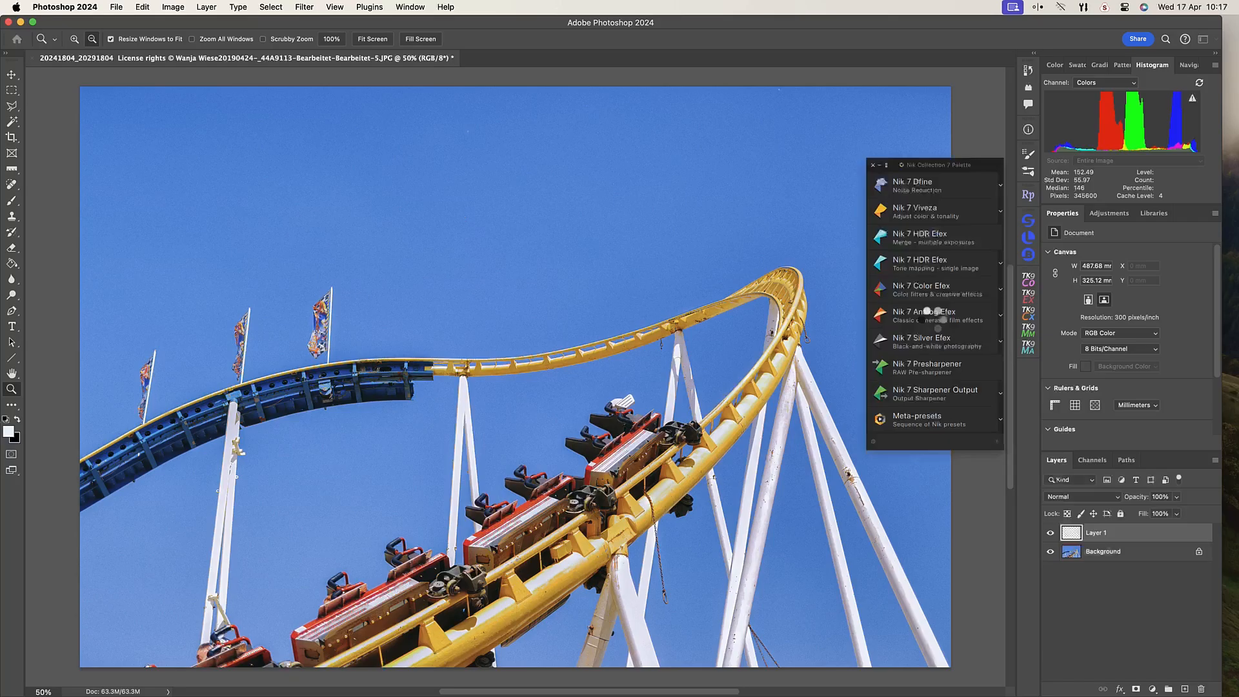
- Launch Analog Efex and apply the Classic Camera 3 look from the Cameras presets
click(921, 313)
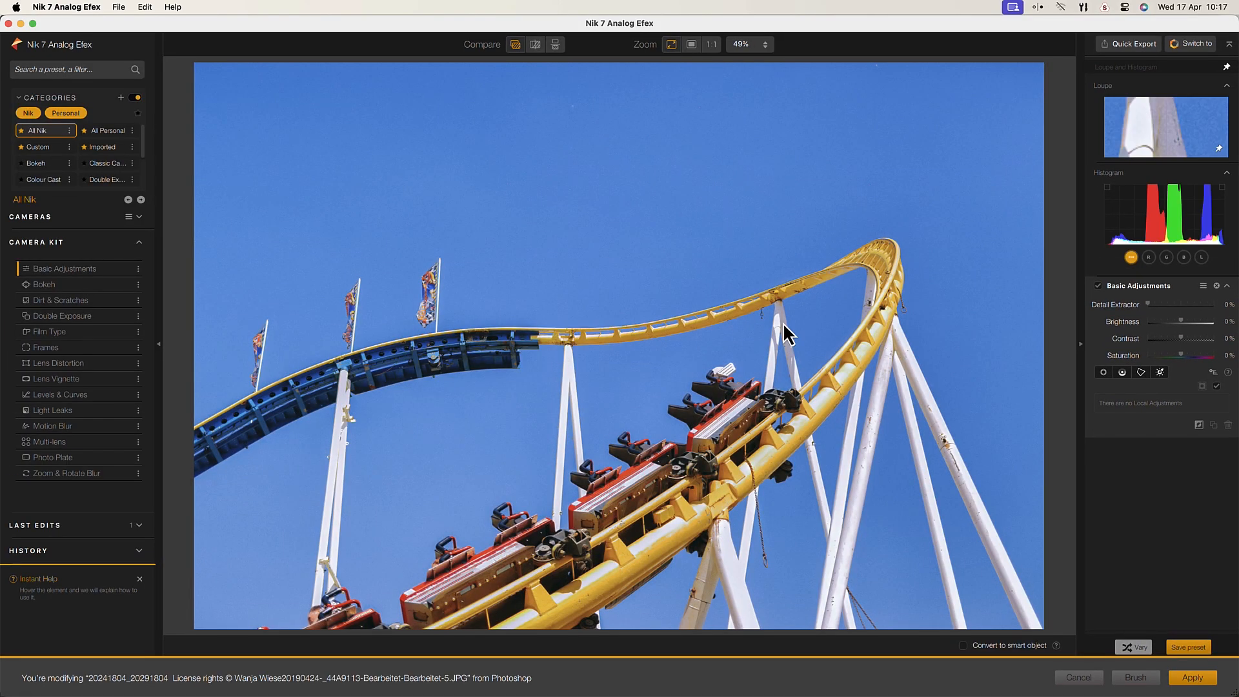
click(137, 217)
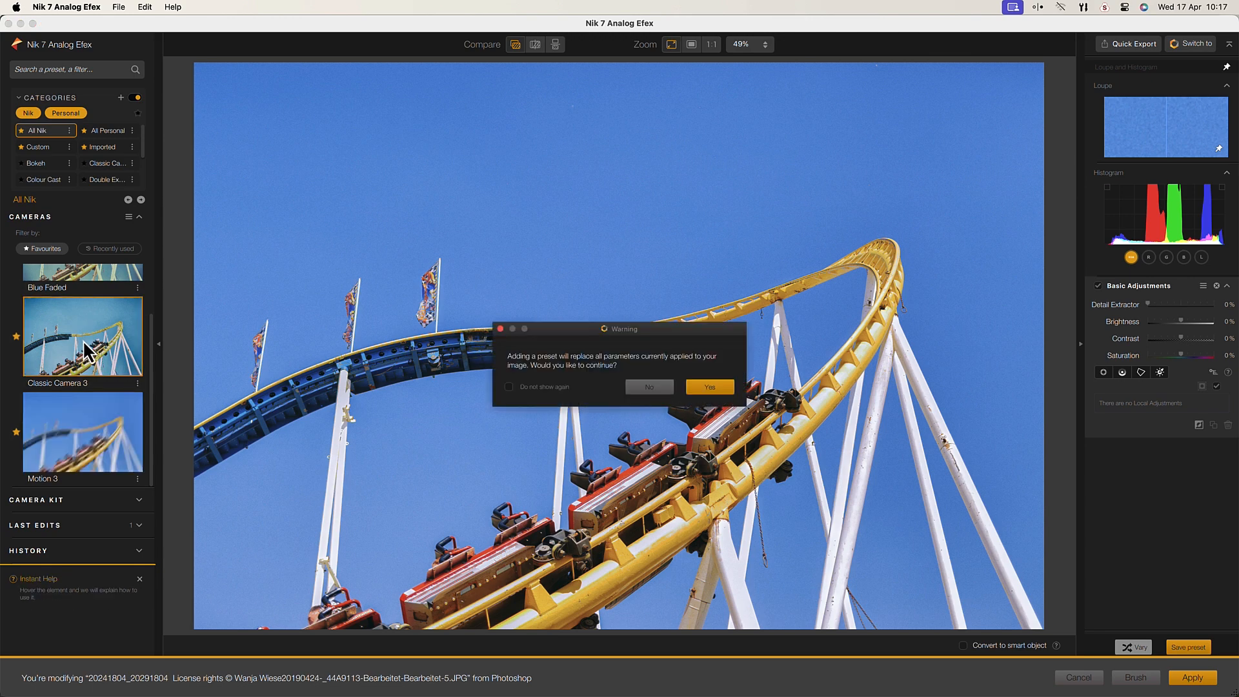
click(709, 385)
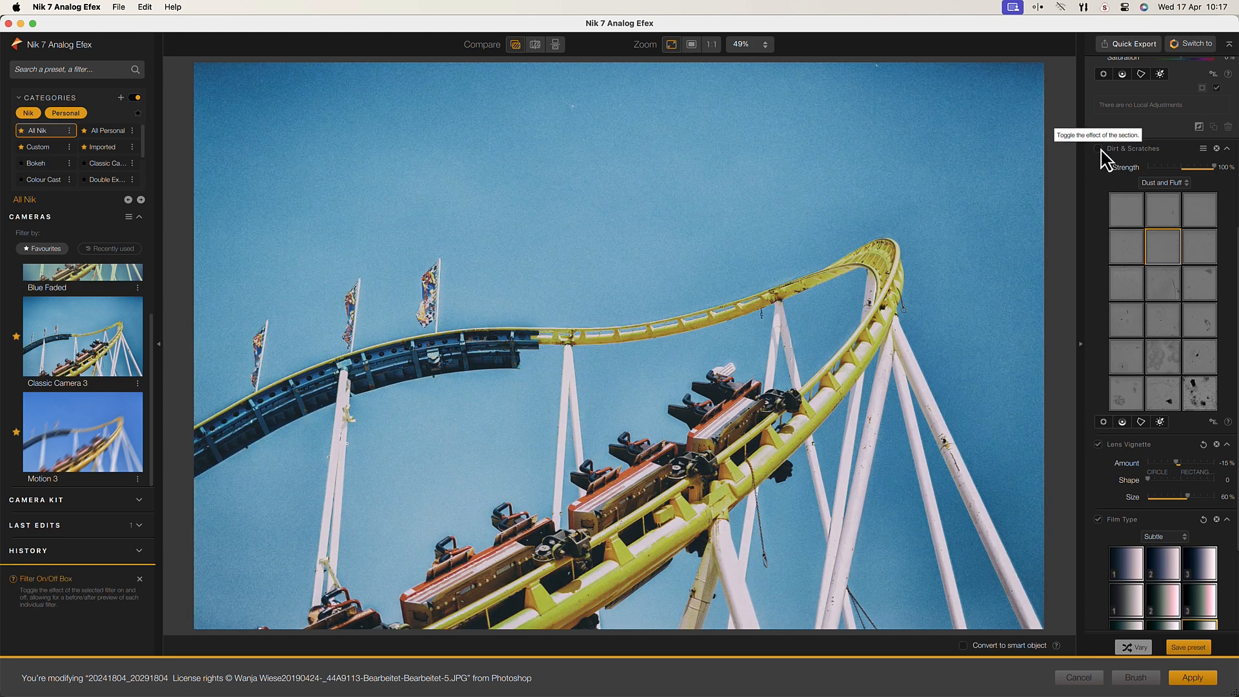
scroll(down, 3)
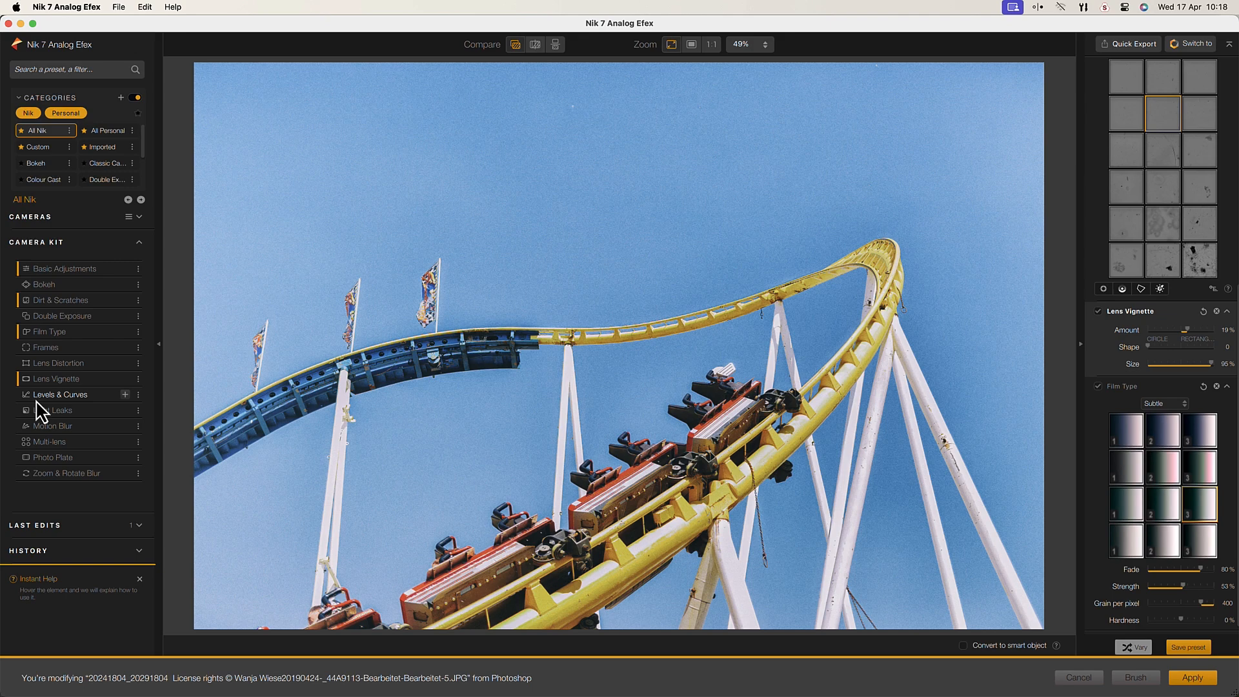
mouse_move(131, 418)
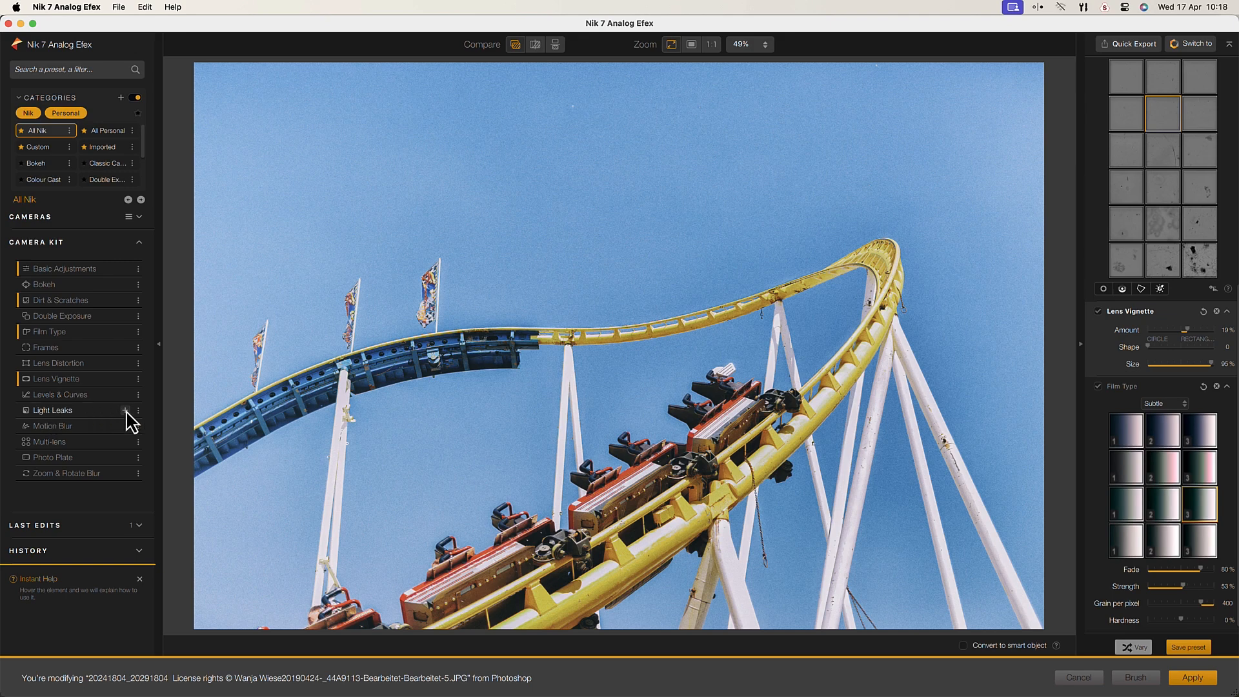
- Add a Light Leaks effect in the Camera Kit and choose a style for it
click(51, 409)
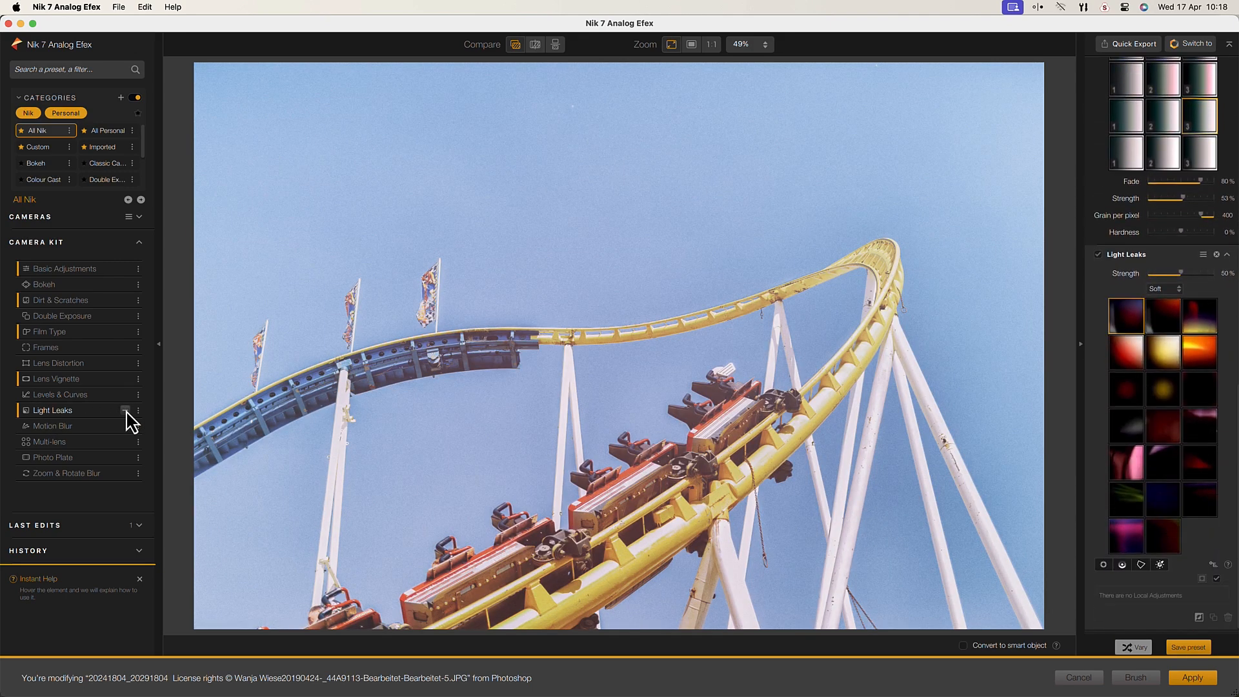
click(1162, 288)
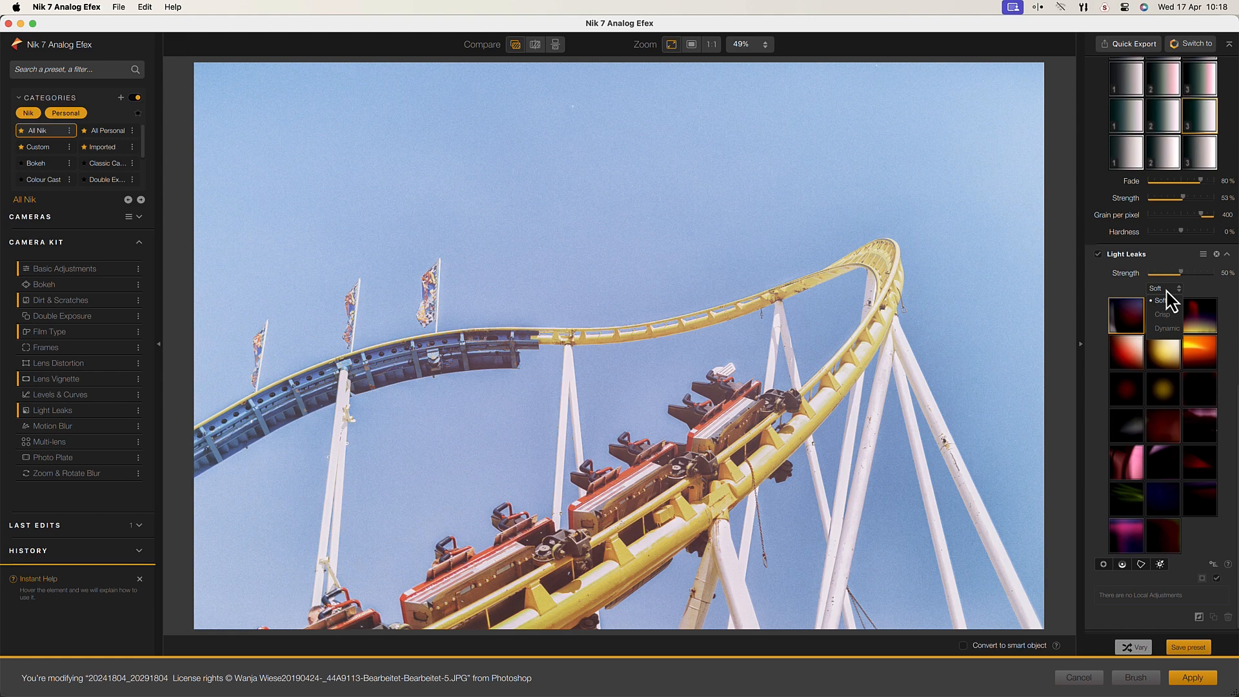
click(1166, 328)
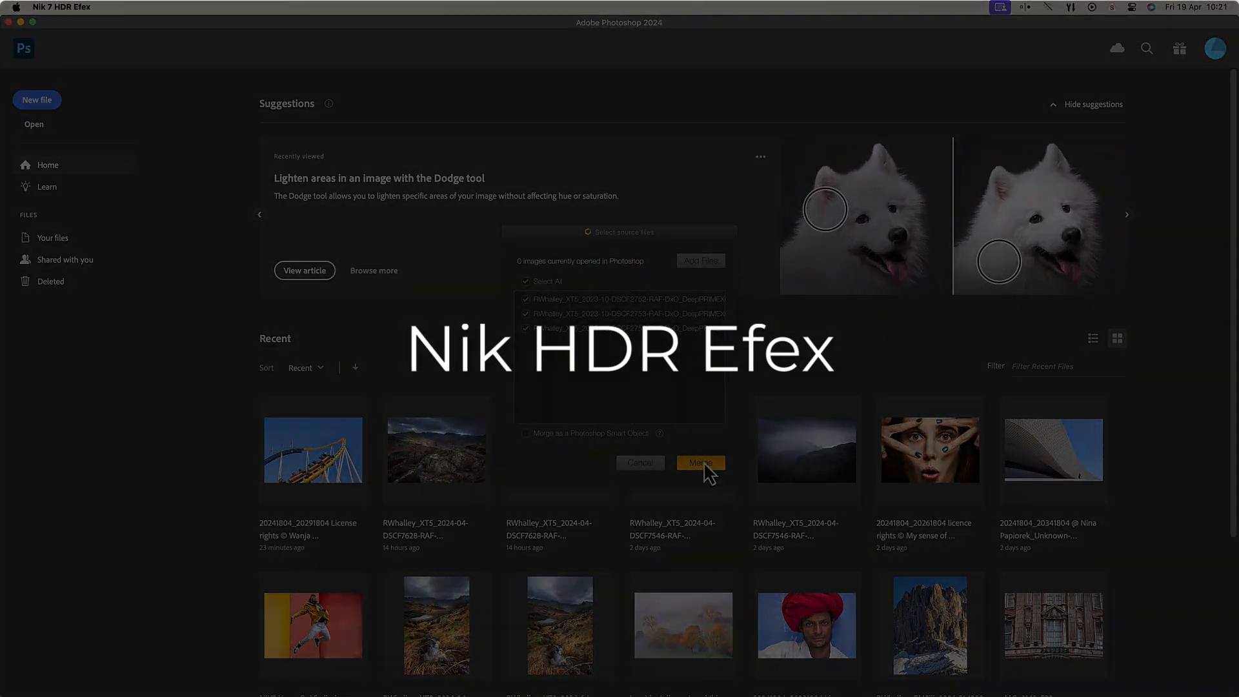
- Merge the three bracketed misty-tree exposures into HDR Efex's merge view
click(699, 462)
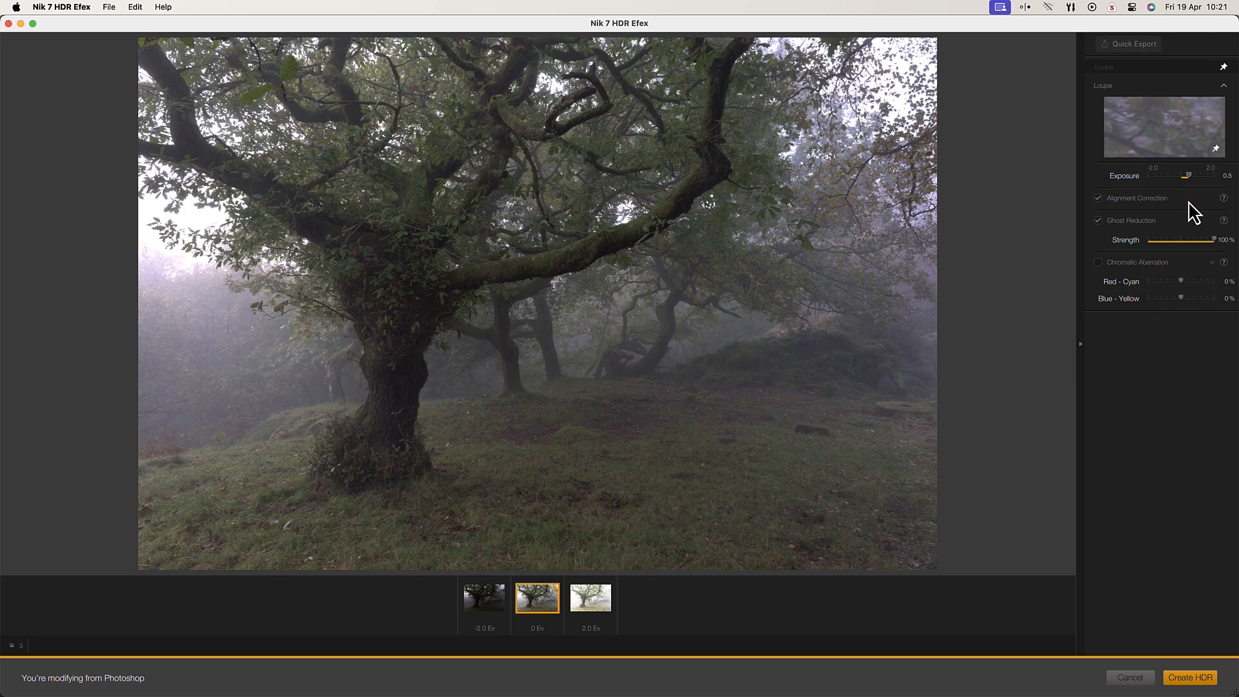
click(1189, 678)
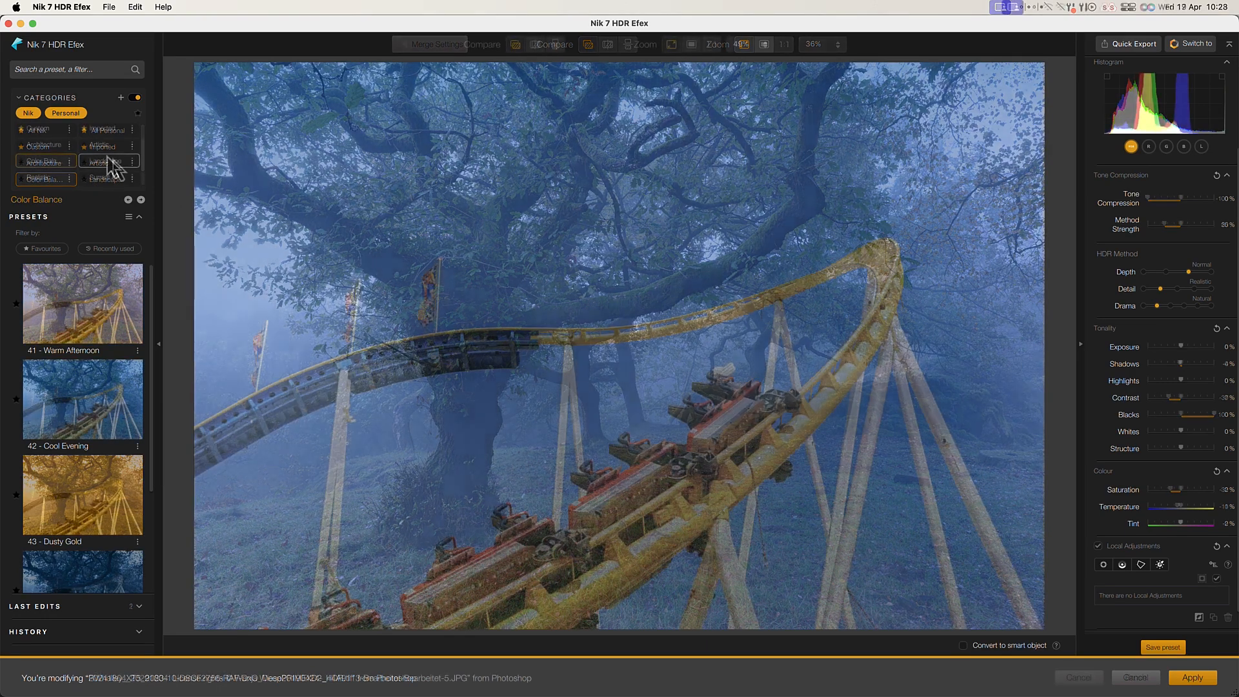
- Apply the Surreal 38 - Warm Deep HDR preset, confirming the replacement
click(99, 177)
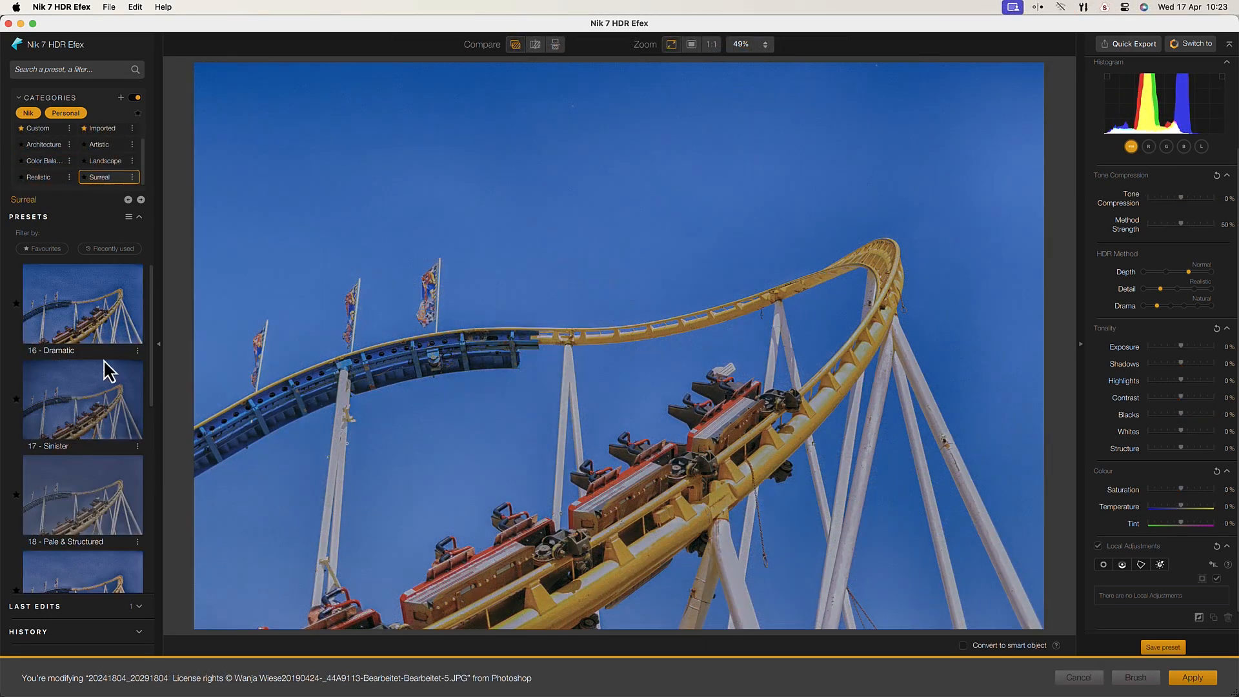
scroll(down, 3)
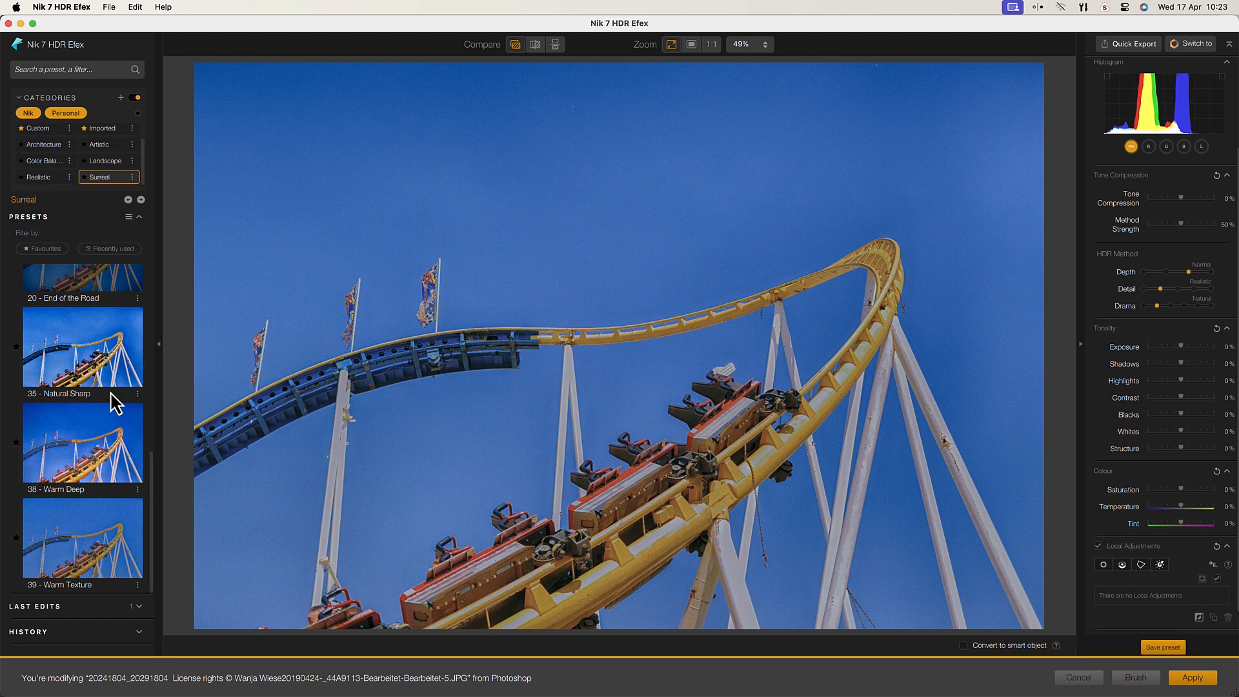
click(83, 443)
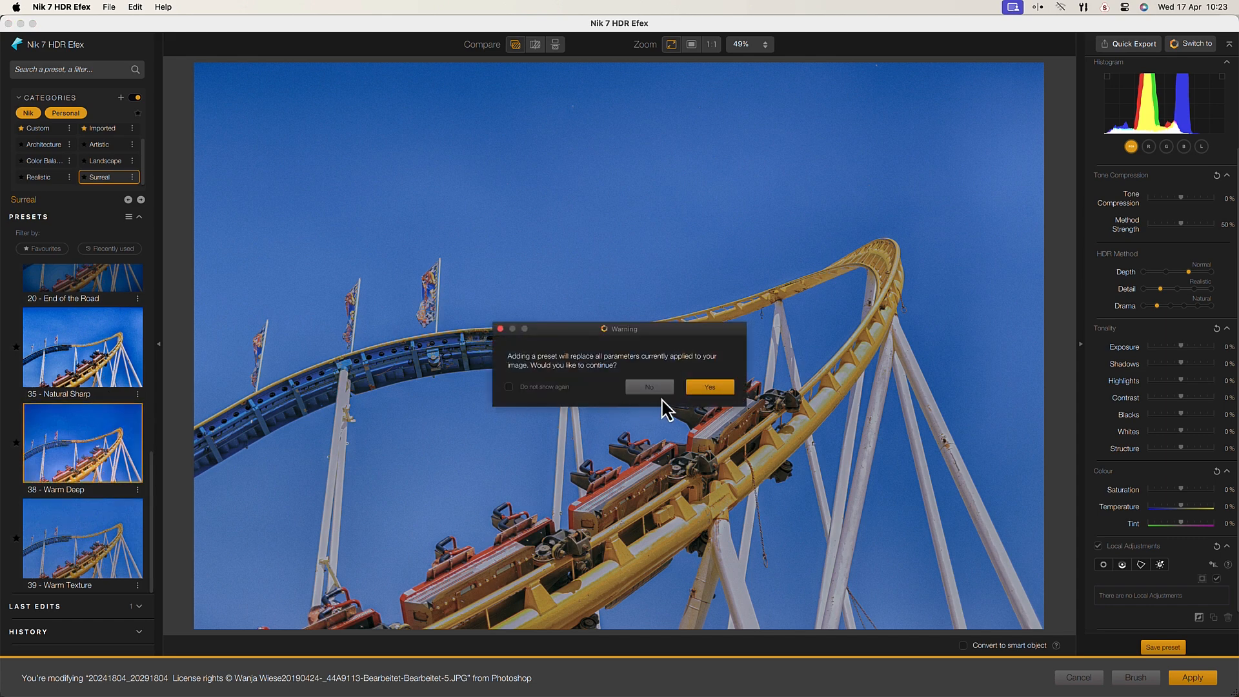
click(708, 387)
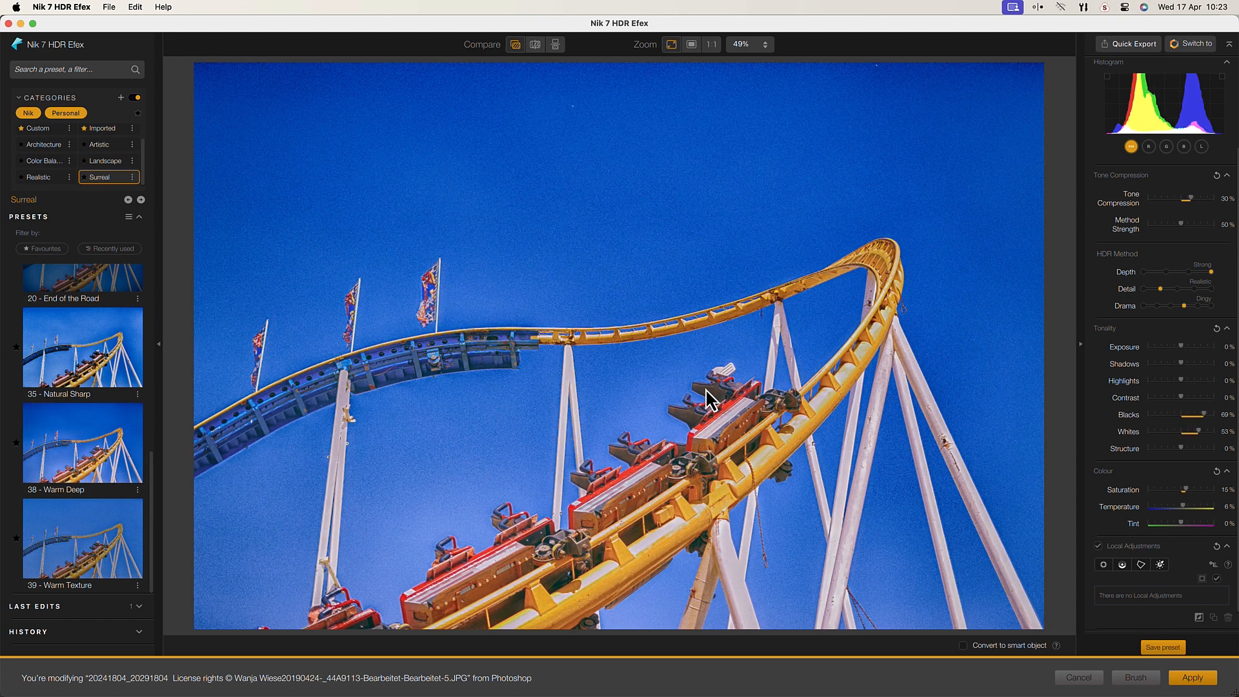
- Switch to Color Balance and apply 41 - Warm Afternoon, then return to Photoshop
click(45, 160)
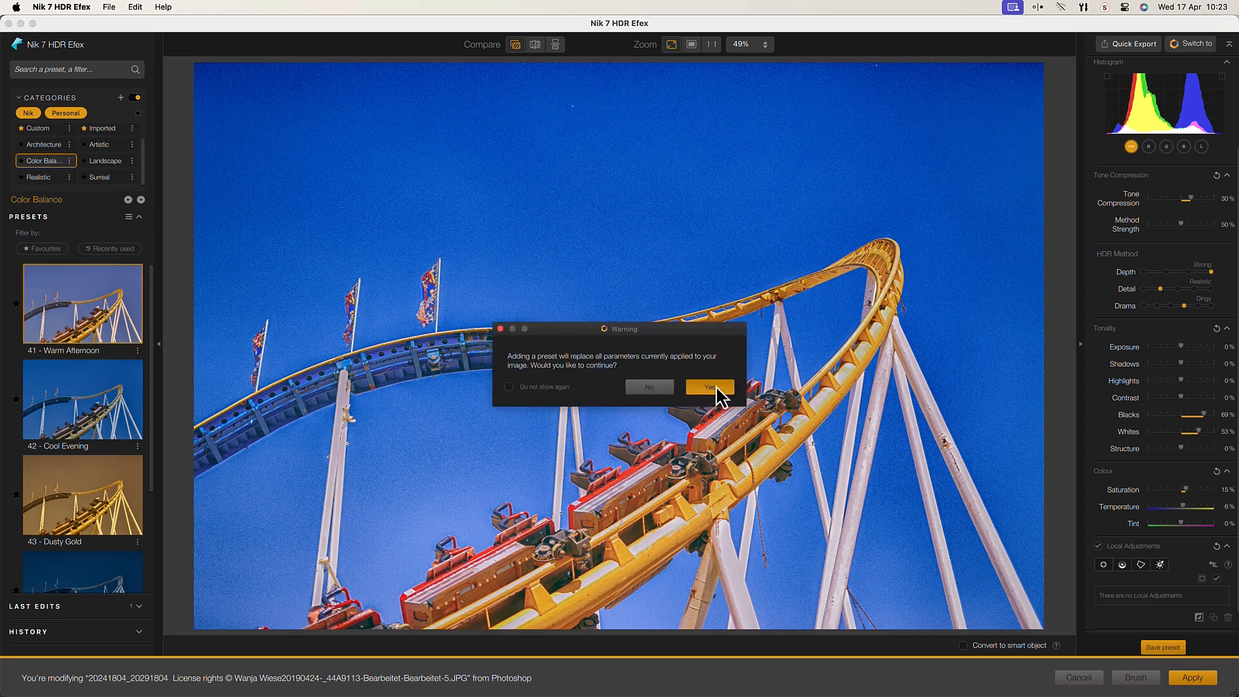
click(709, 386)
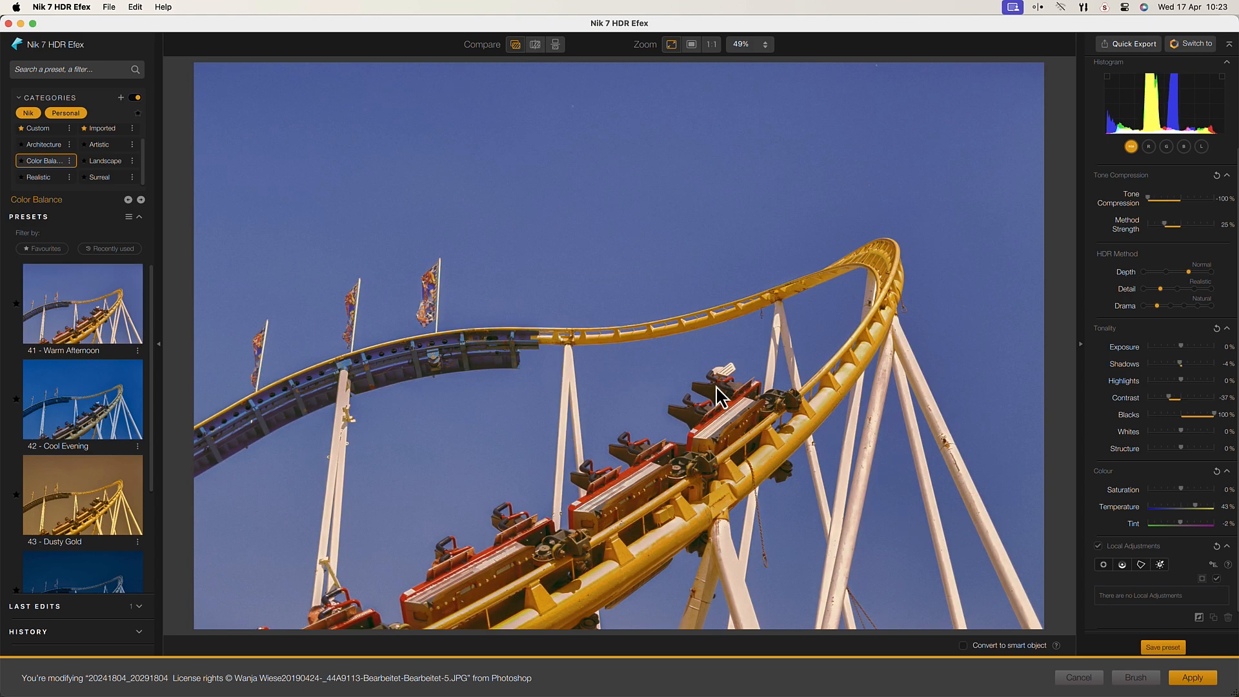
click(1191, 677)
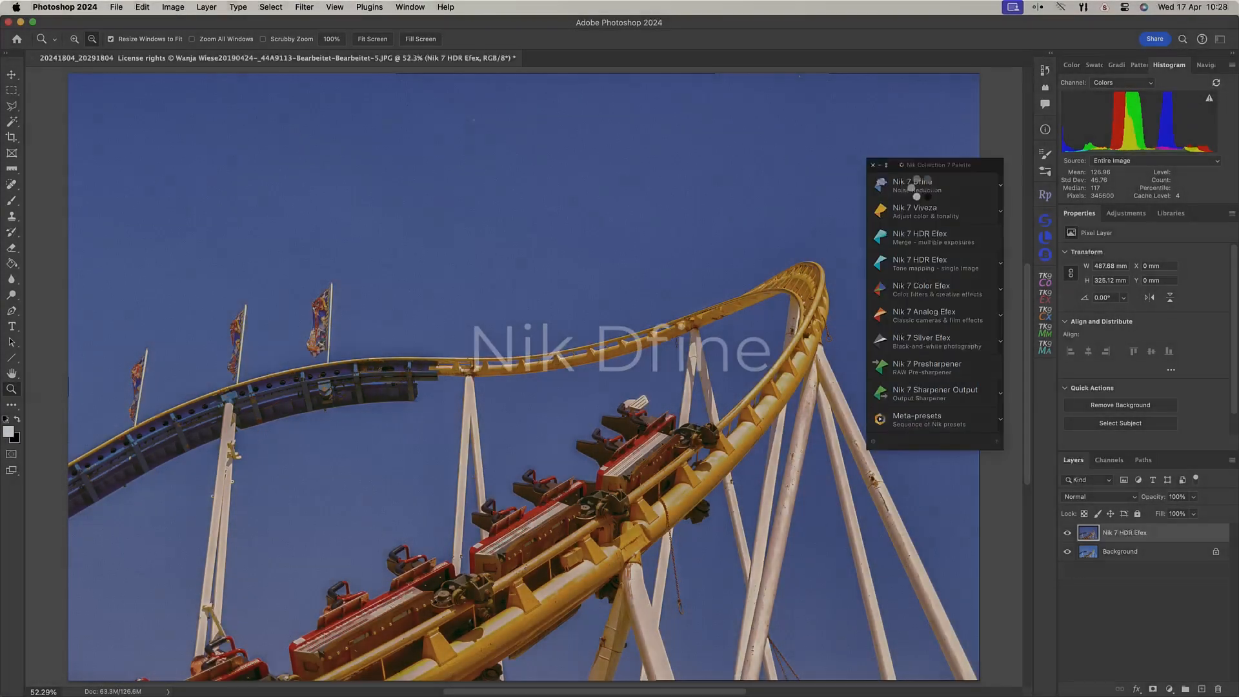
- Open Dfine at 1:1 zoom and add a control point with its contrast noise set to 0%
click(912, 185)
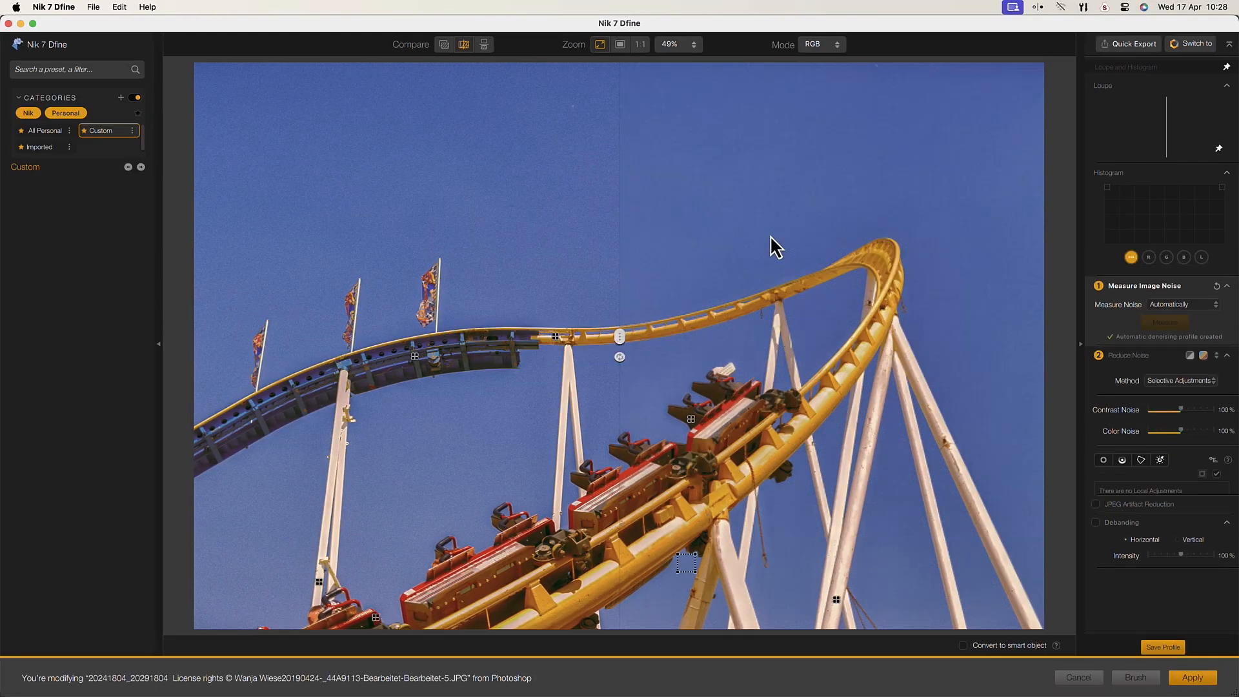
click(638, 44)
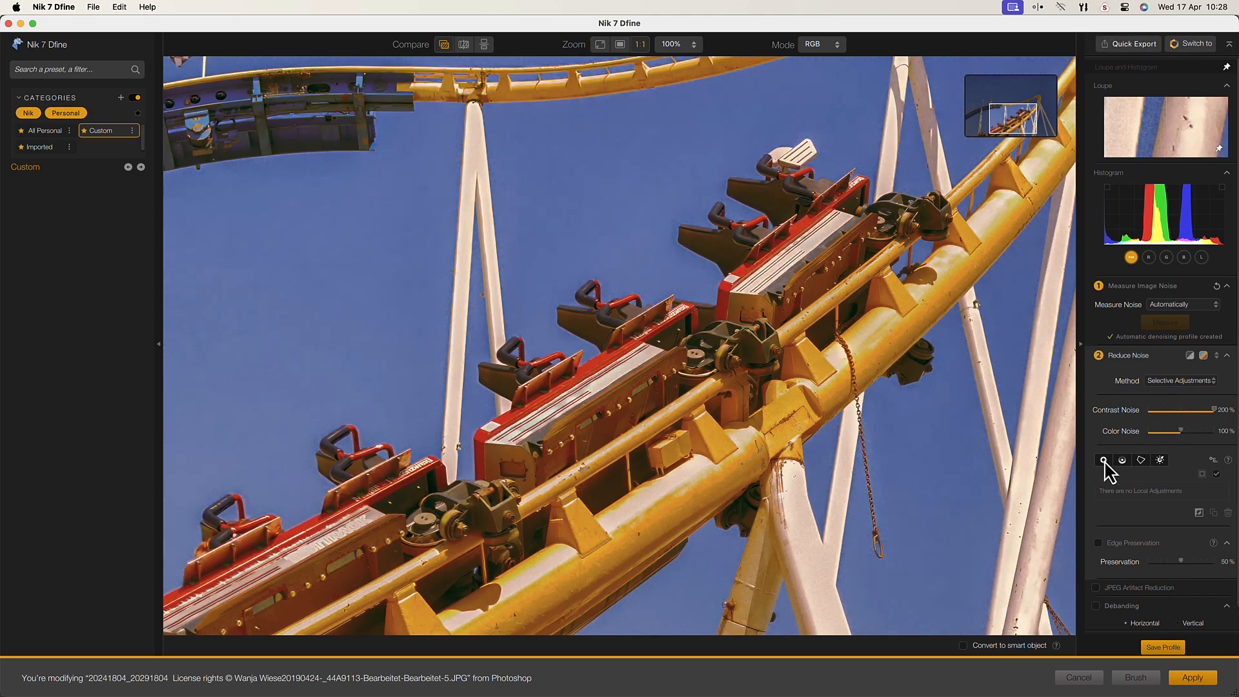
click(802, 356)
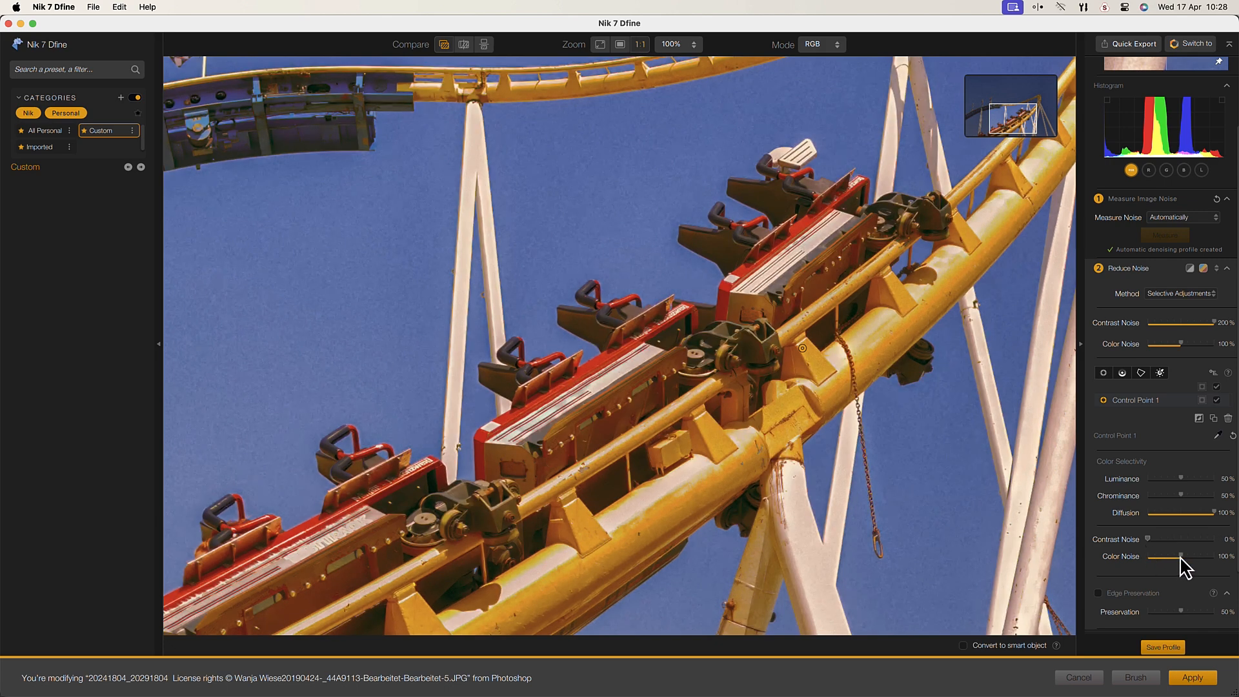
click(797, 347)
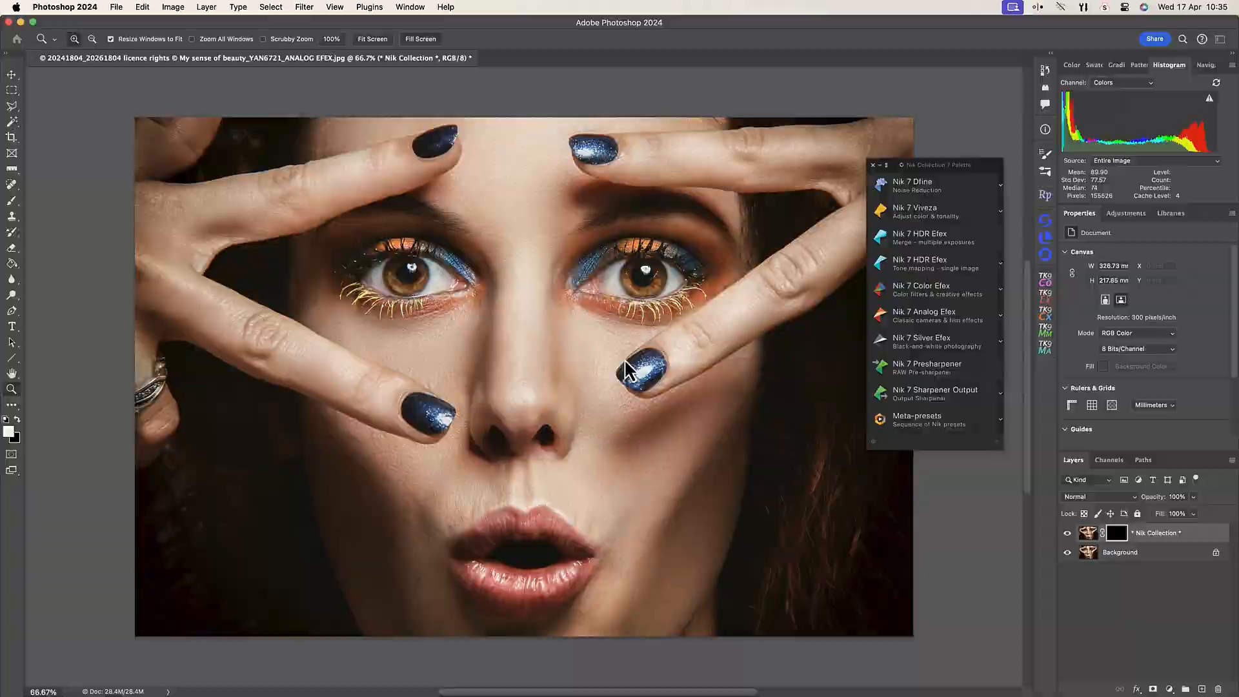
- Launch Sharpener Output on the portrait and place a local sharpening control point on the left eye
click(934, 393)
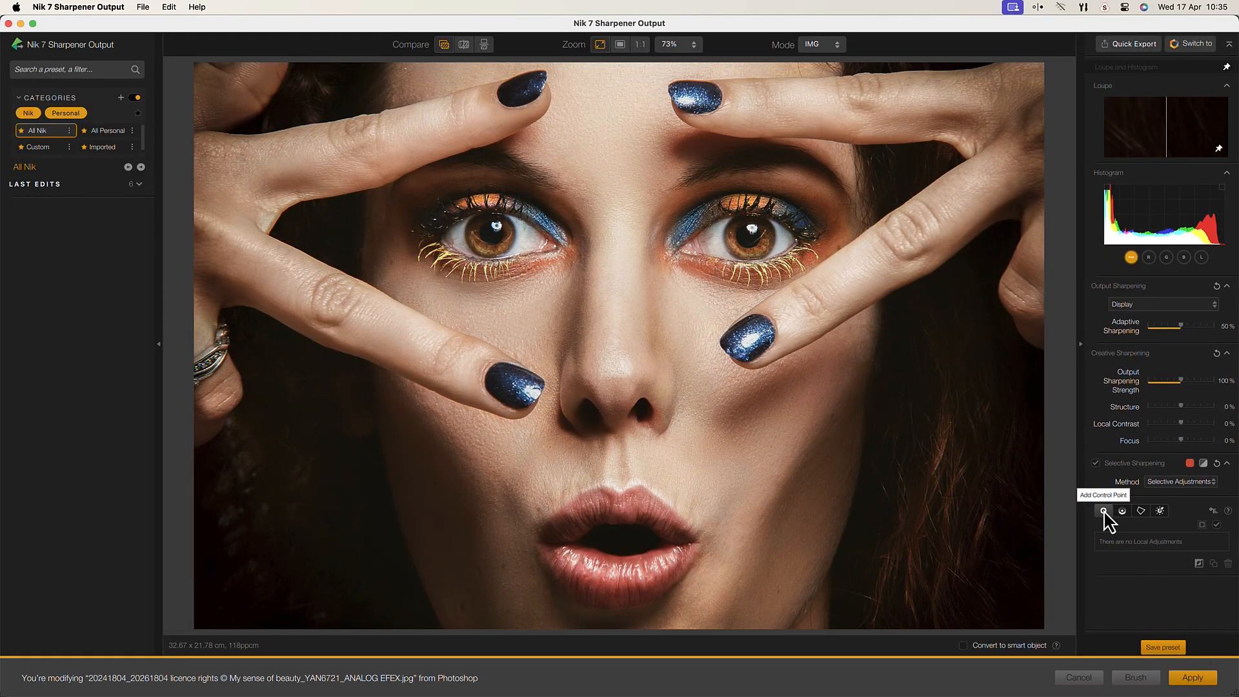
click(478, 249)
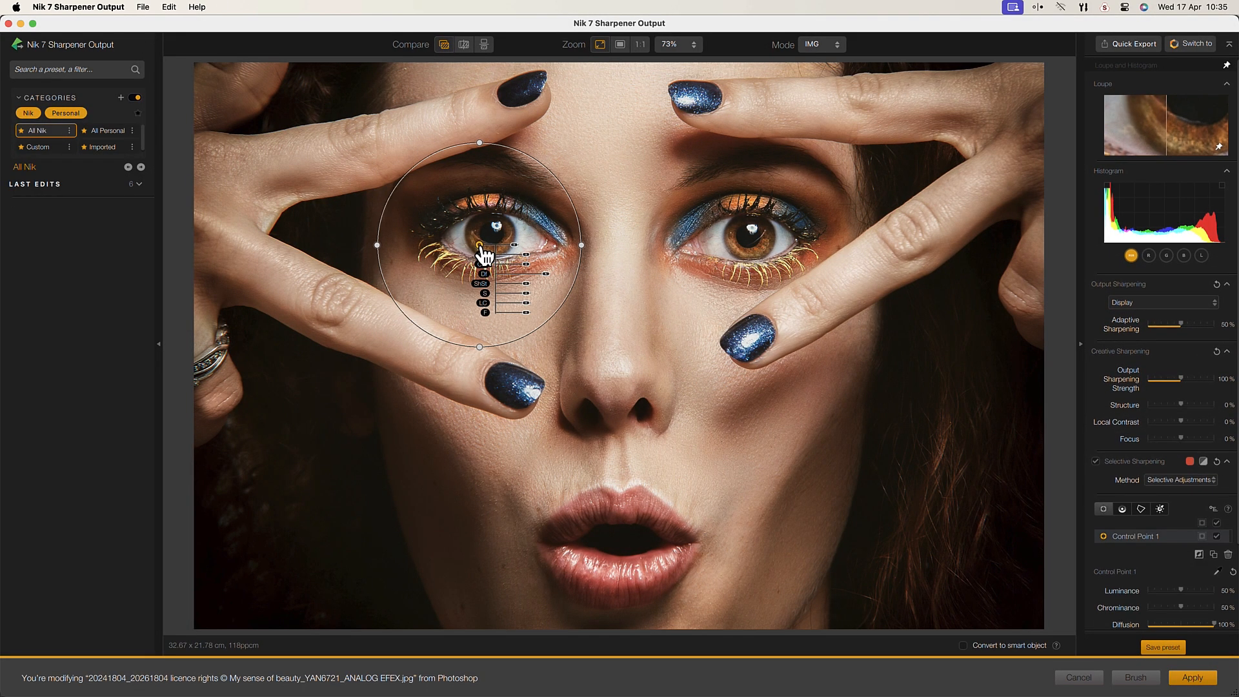
click(1202, 438)
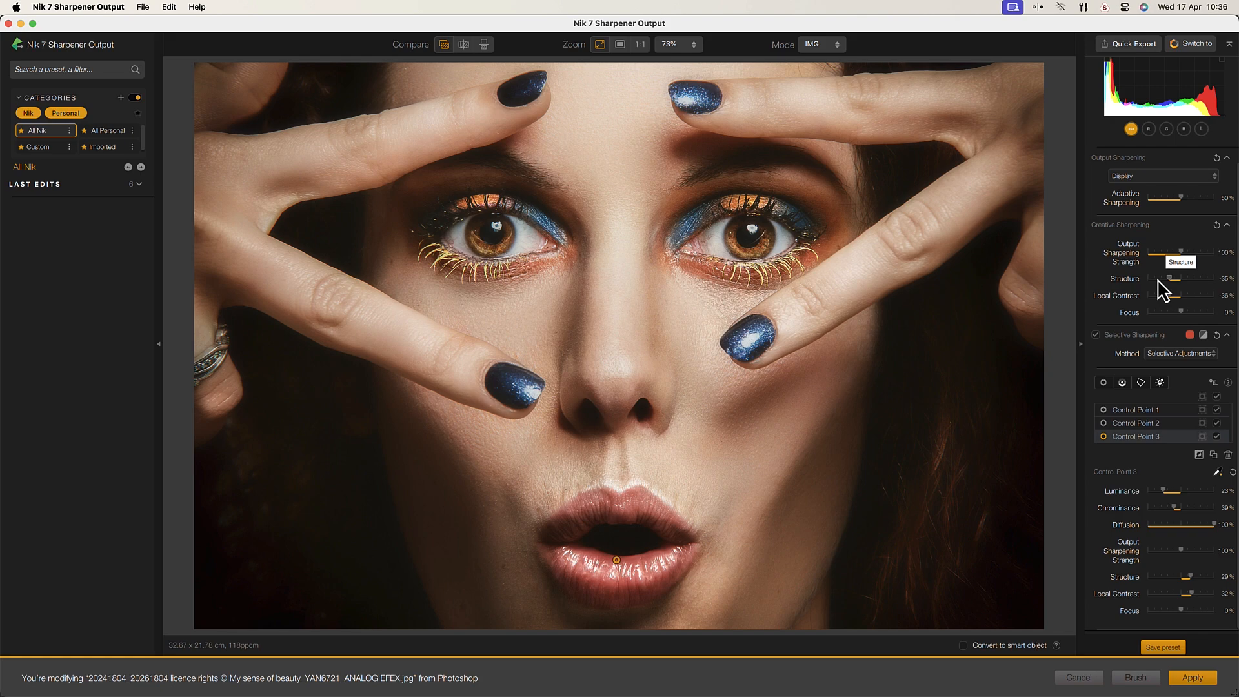
mouse_move(1163, 291)
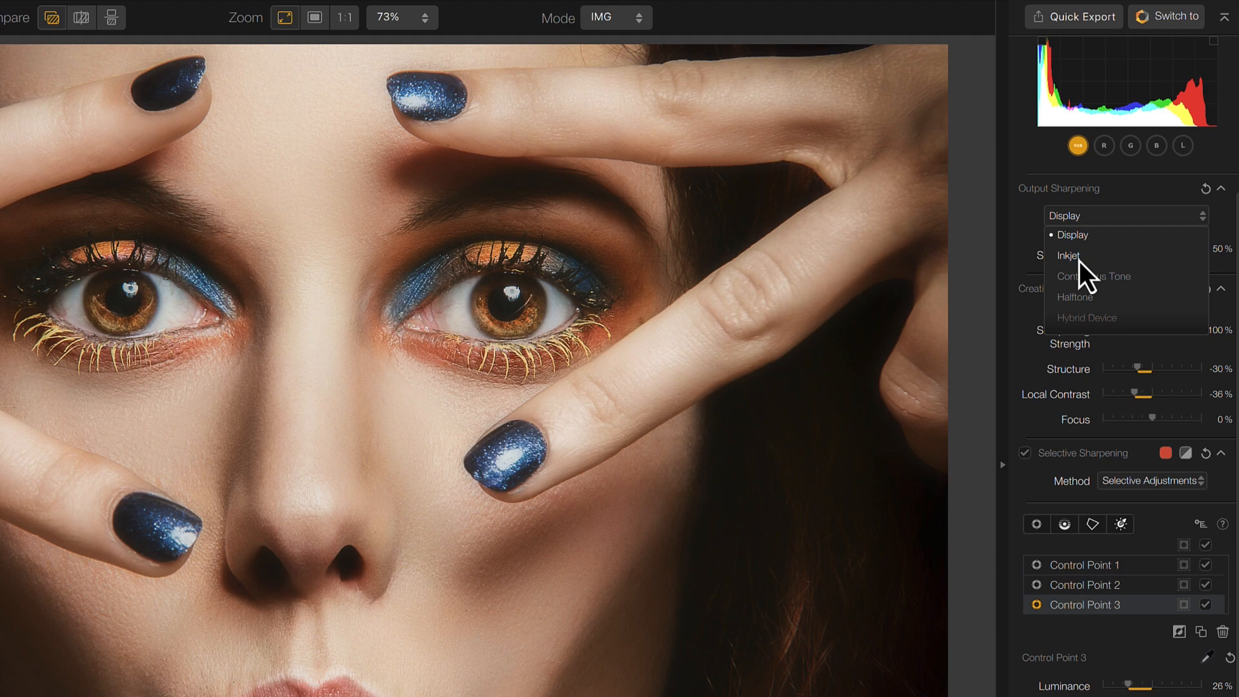
- Target output sharpening for Inkjet printing with Luster paper type
click(1068, 254)
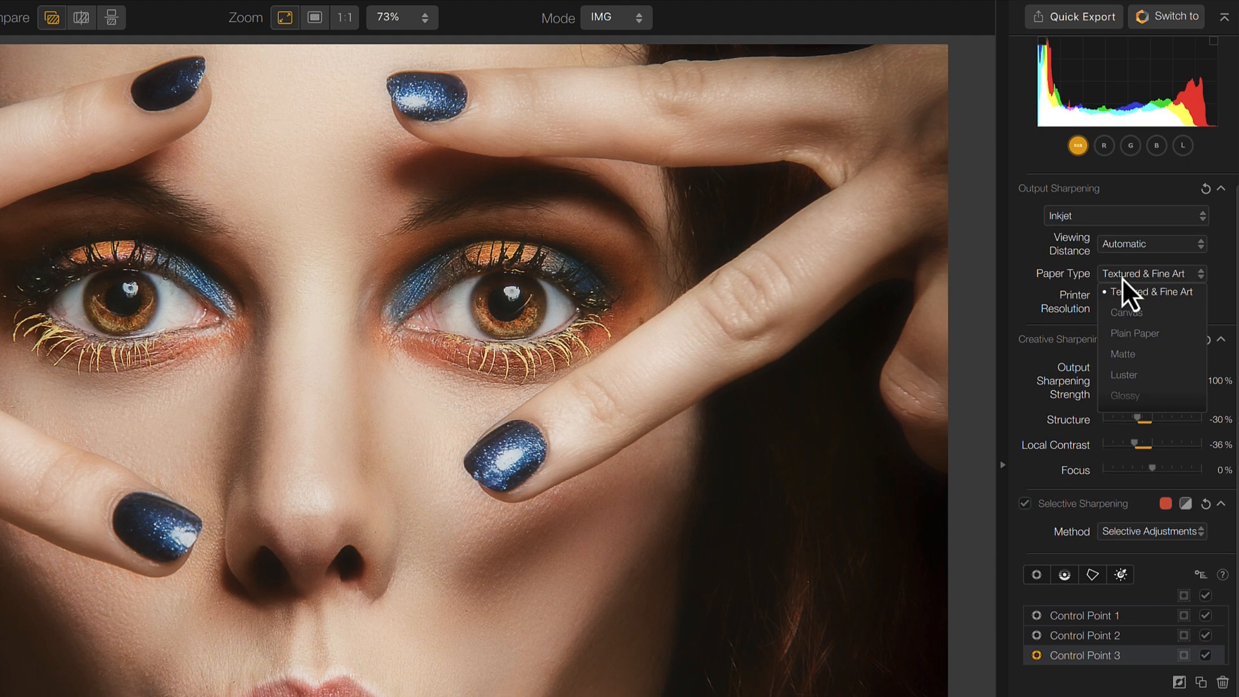
click(1122, 374)
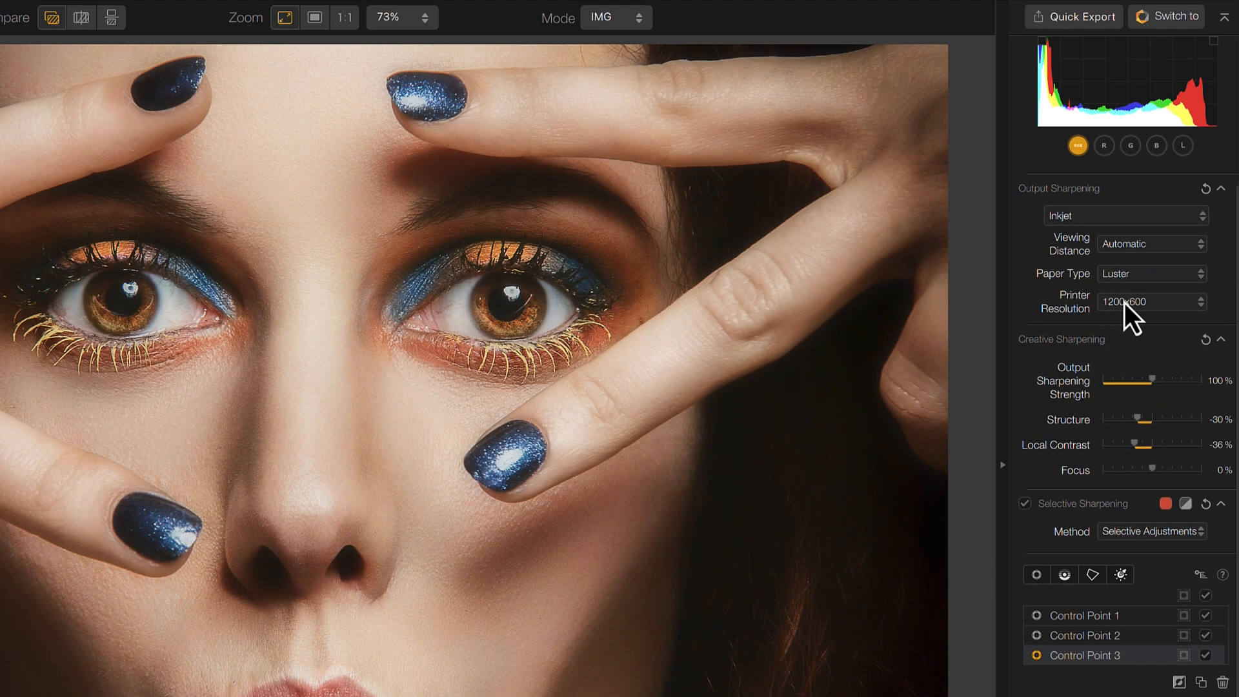